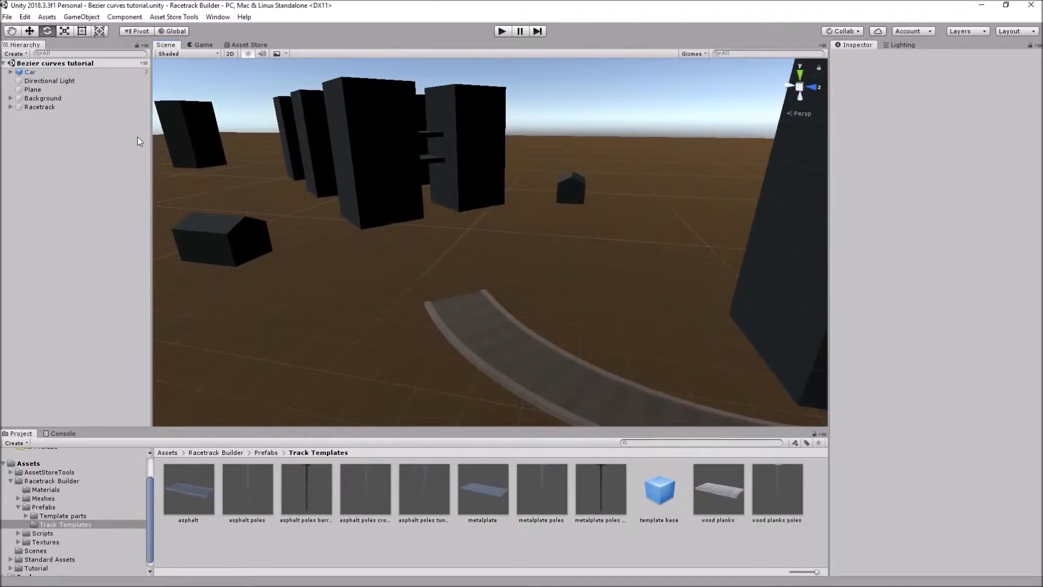
mouse_move(87, 137)
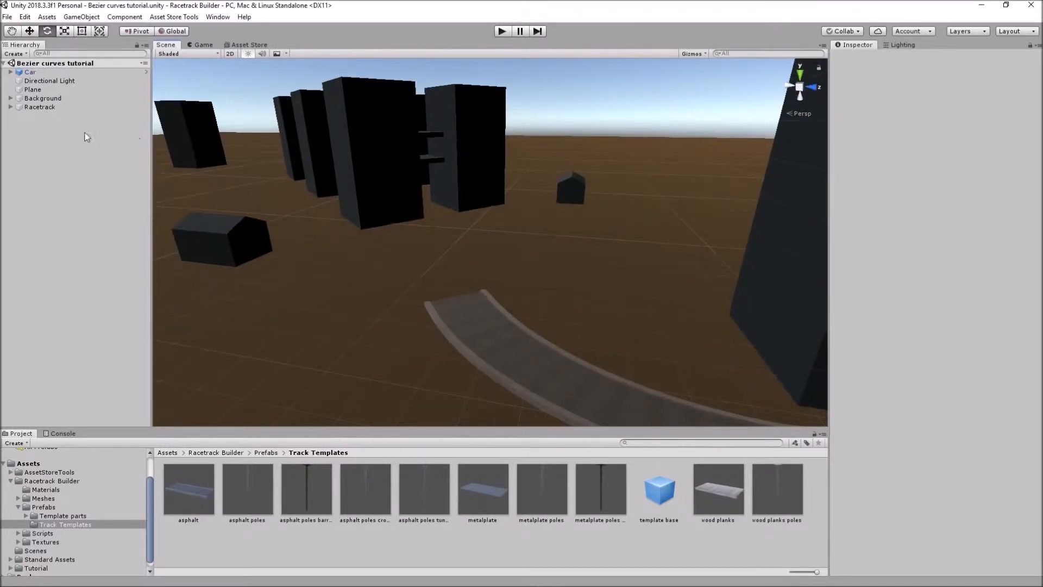
Step: Expand the Racetrack and select its last Curve child to show its arc settings
left_click(12, 107)
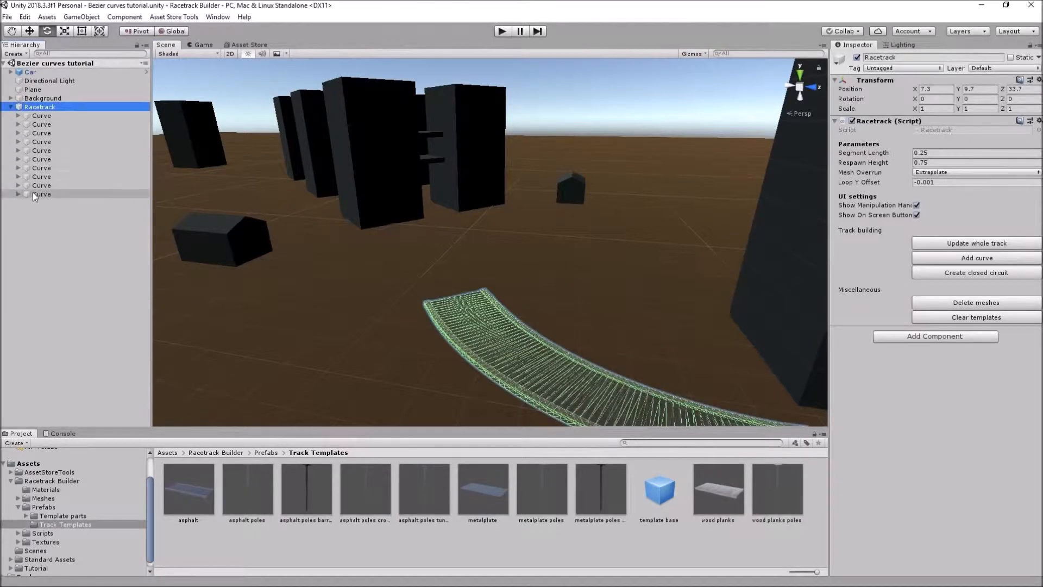
left_click(41, 193)
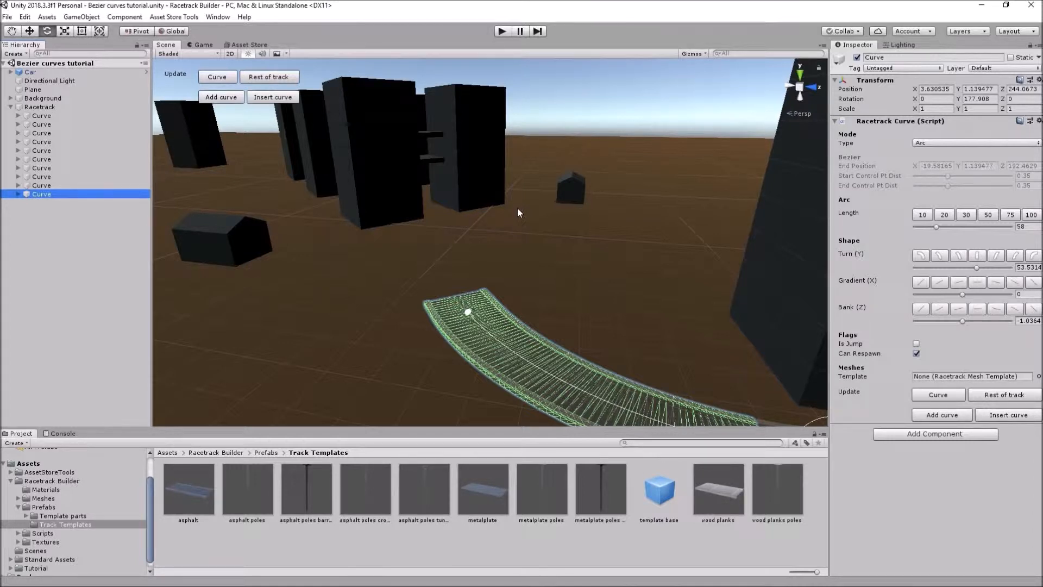
mouse_move(599, 165)
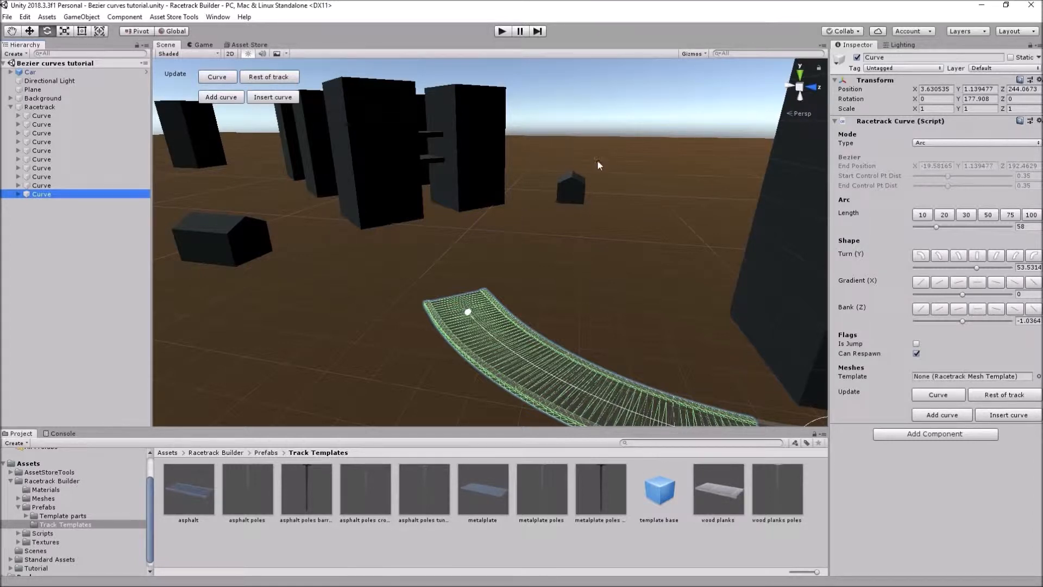
mouse_move(619, 279)
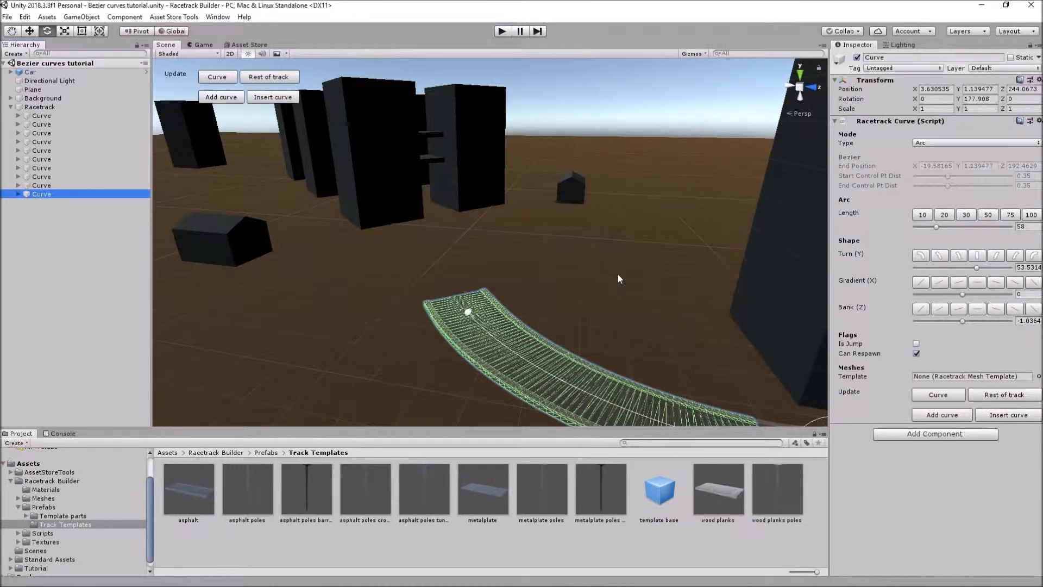
mouse_move(644, 219)
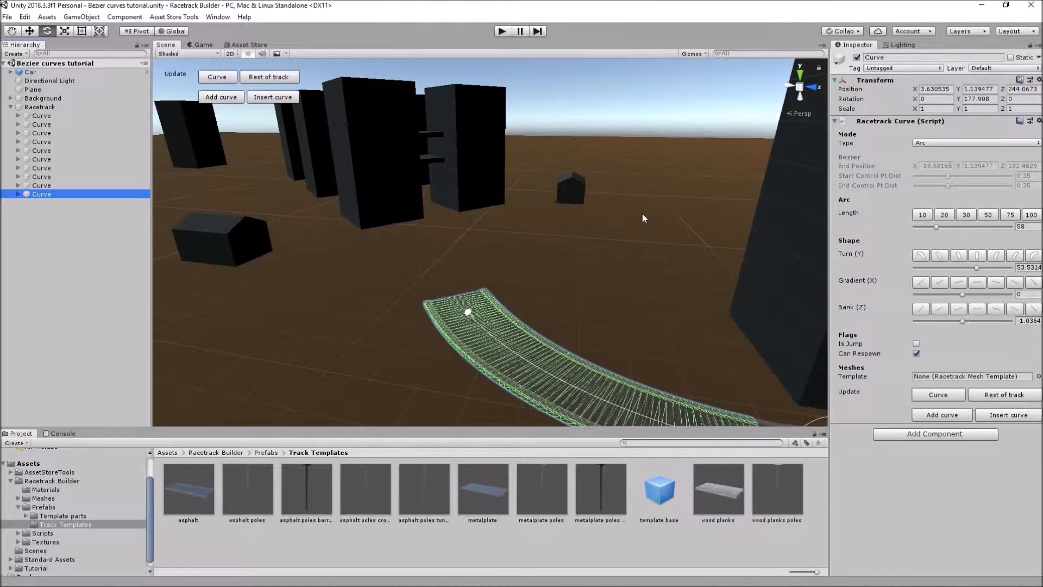
mouse_move(634, 222)
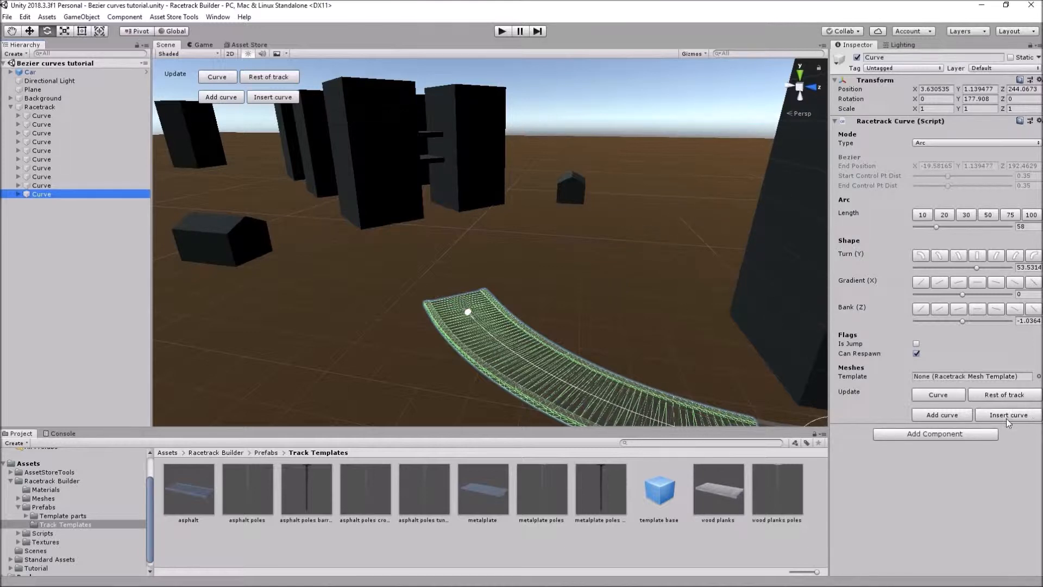
Step: Insert a new curve piece at the track's end and switch its type from Arc to Bezier
left_click(942, 415)
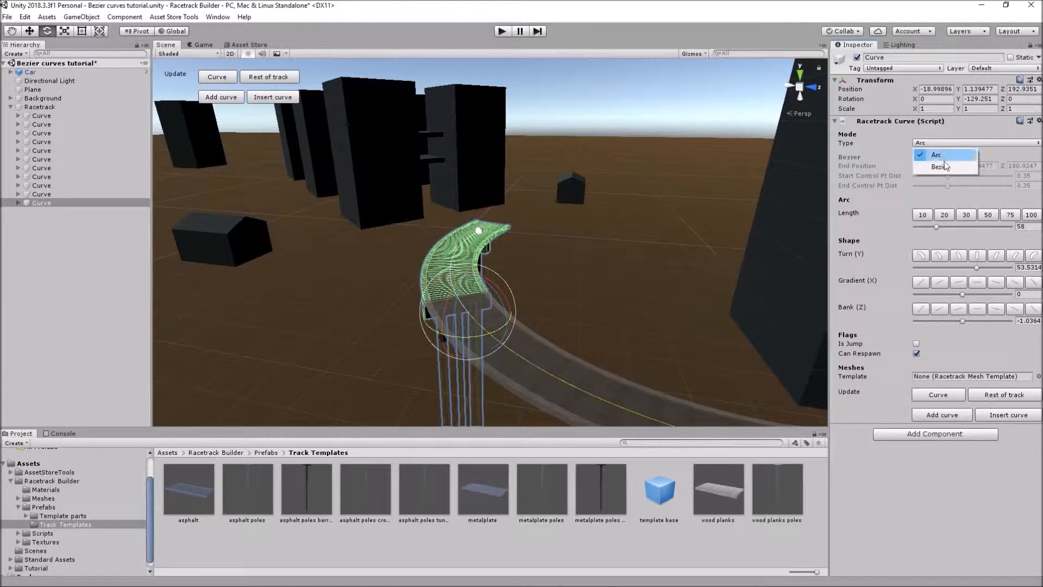
left_click(940, 166)
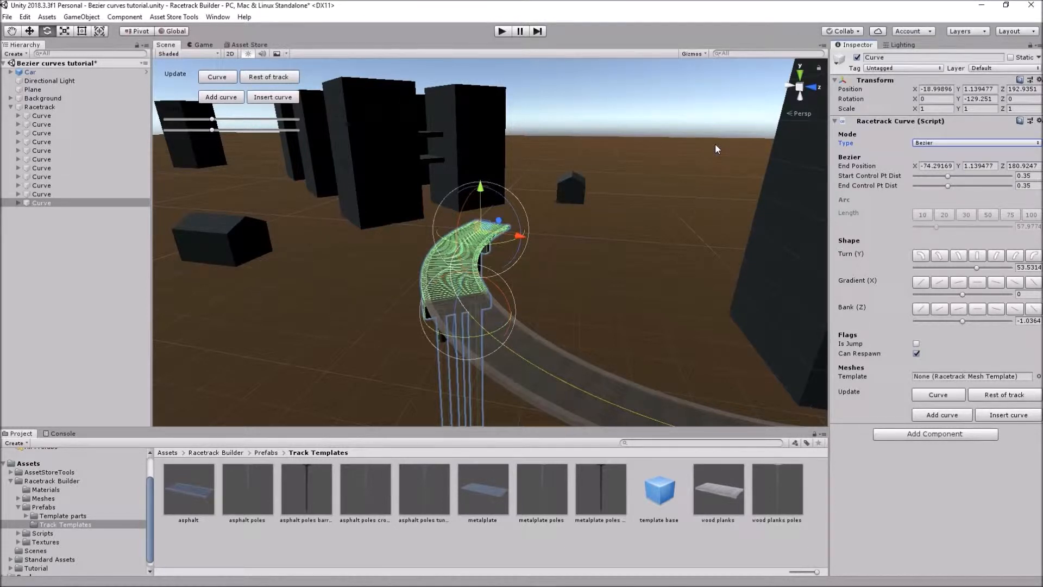
mouse_move(624, 263)
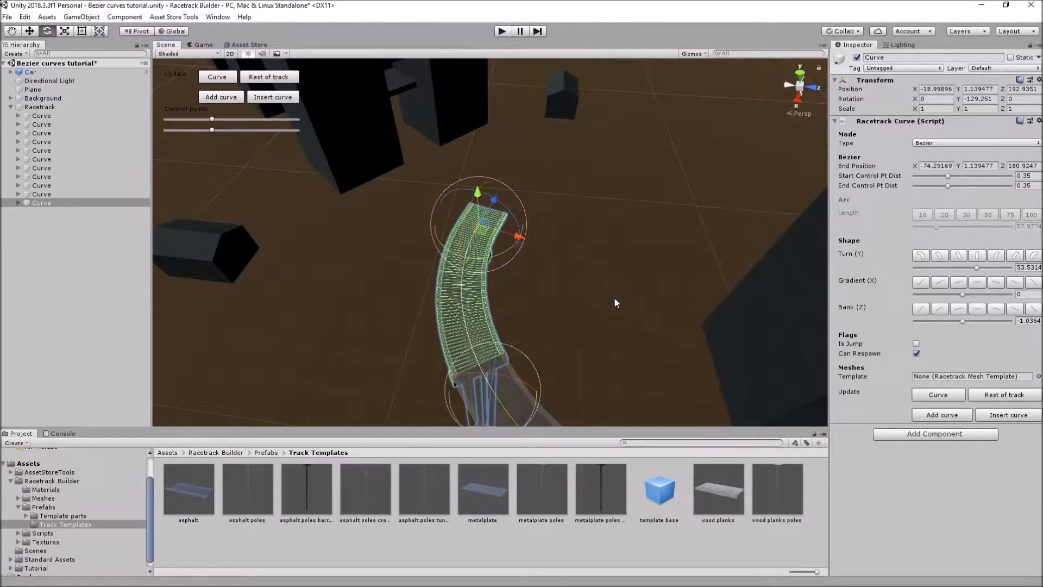
mouse_move(610, 260)
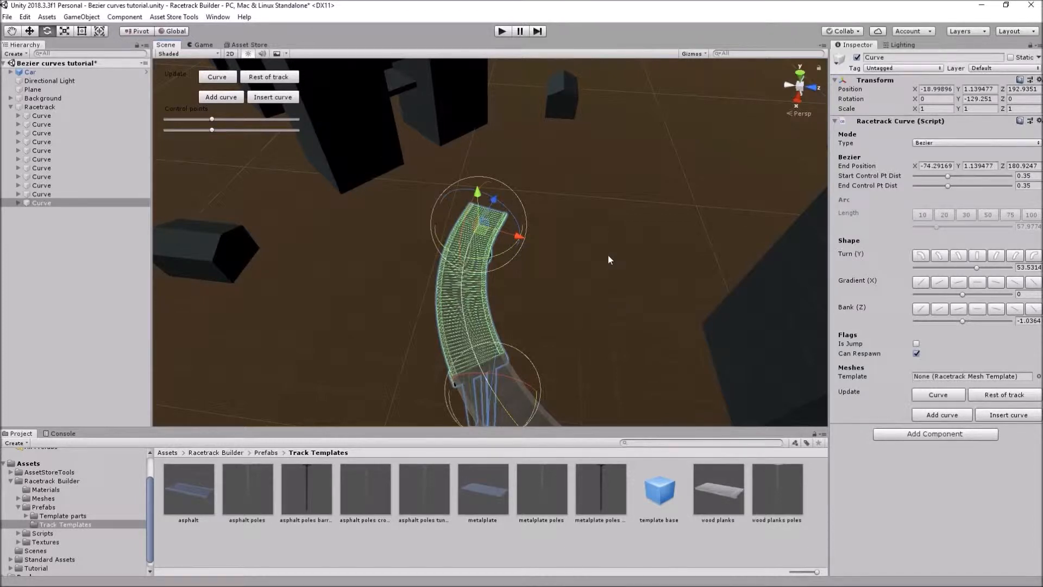
mouse_move(636, 286)
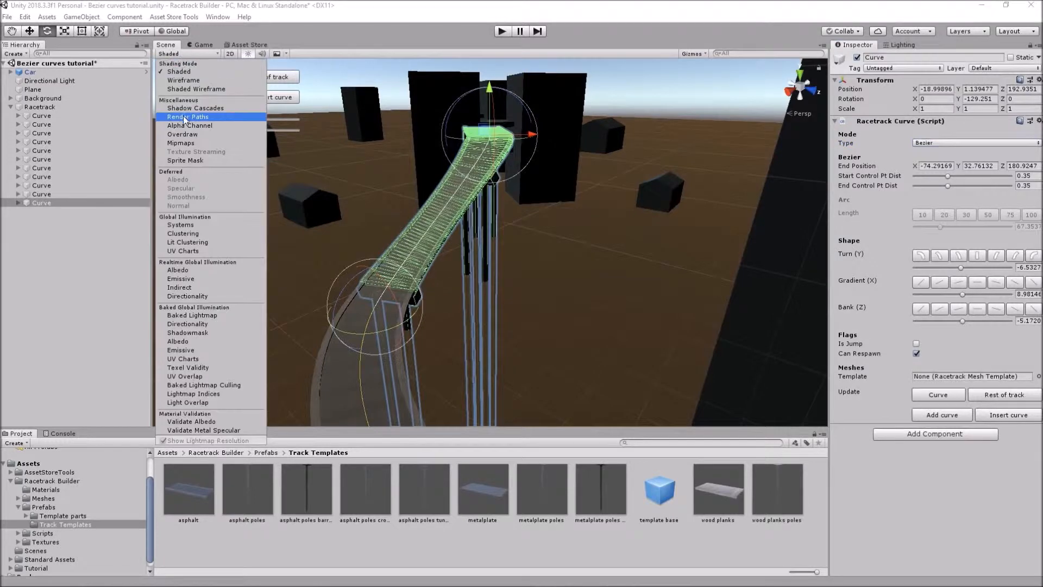
Step: In wireframe view, drag the Bezier's end point and rotation so it ends level between the lower-left buildings
left_click(183, 80)
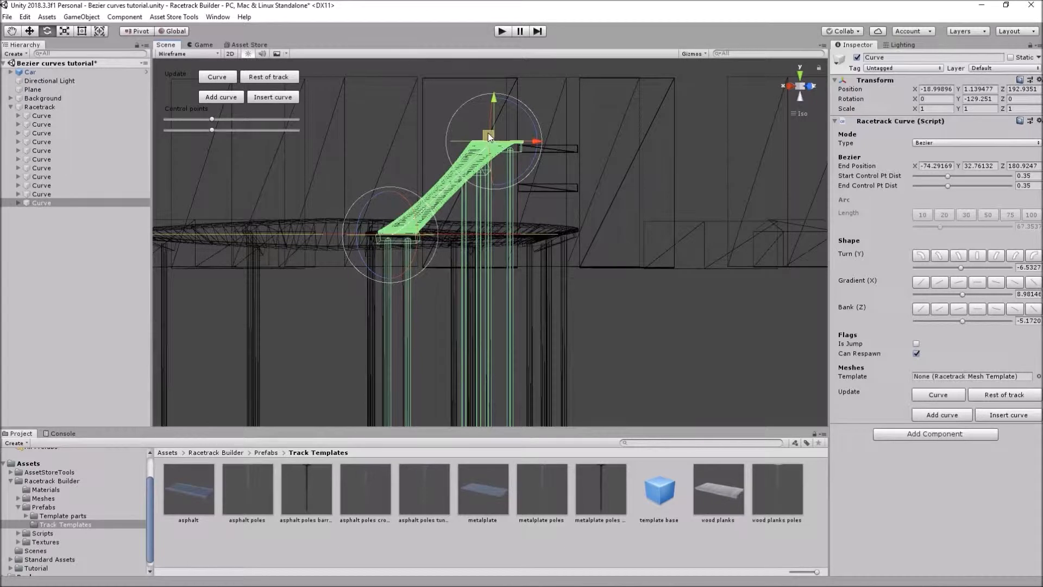
left_click_drag(487, 137, 539, 173)
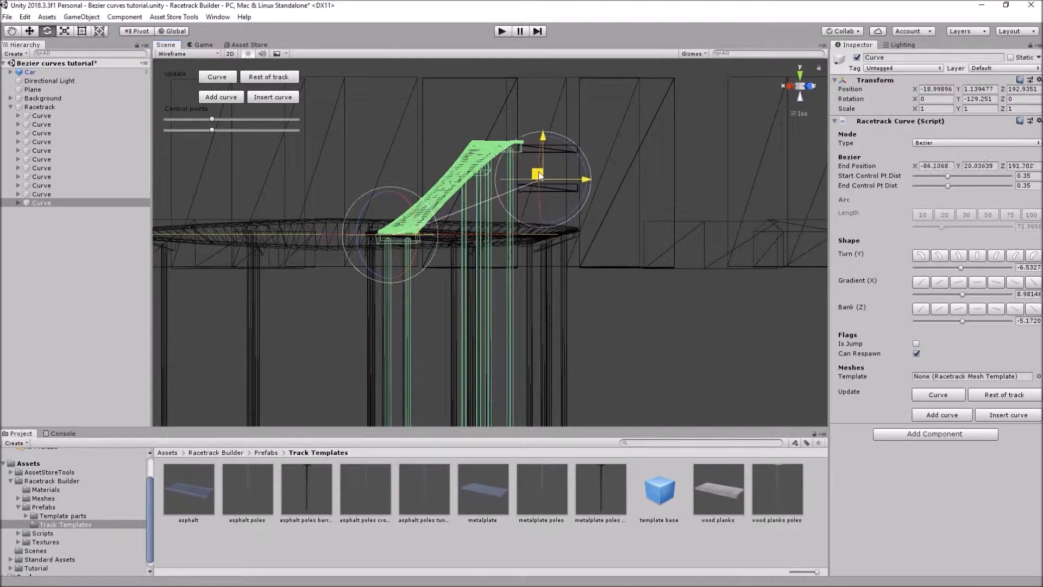
left_click_drag(539, 174, 542, 178)
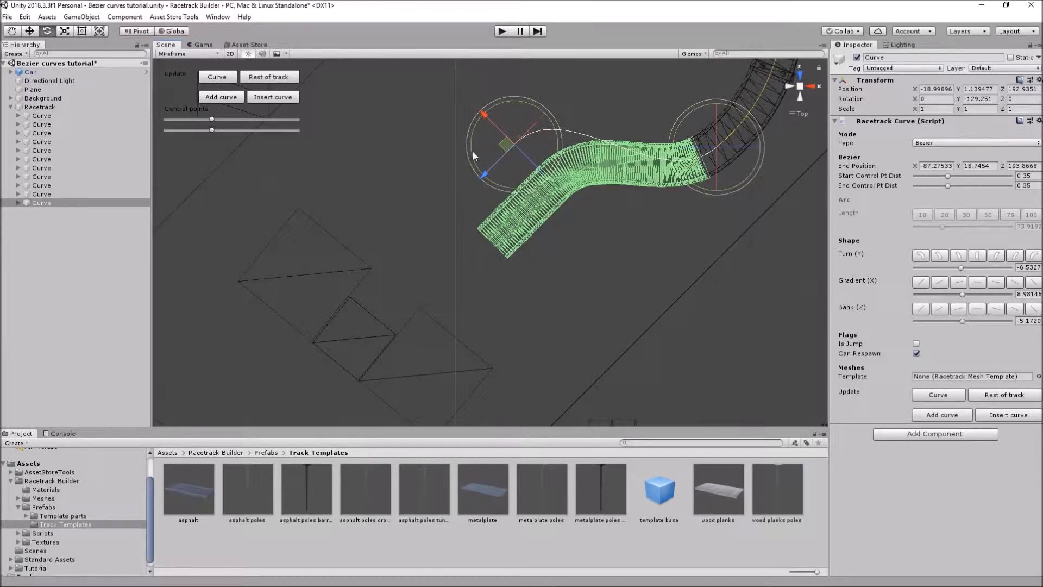
left_click_drag(502, 142, 508, 147)
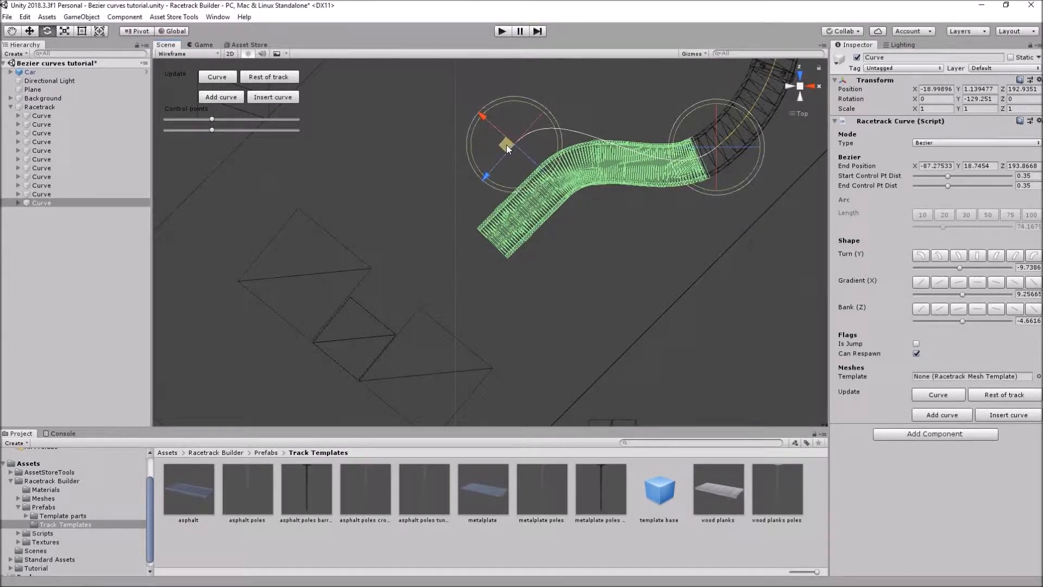
left_click_drag(509, 148, 372, 309)
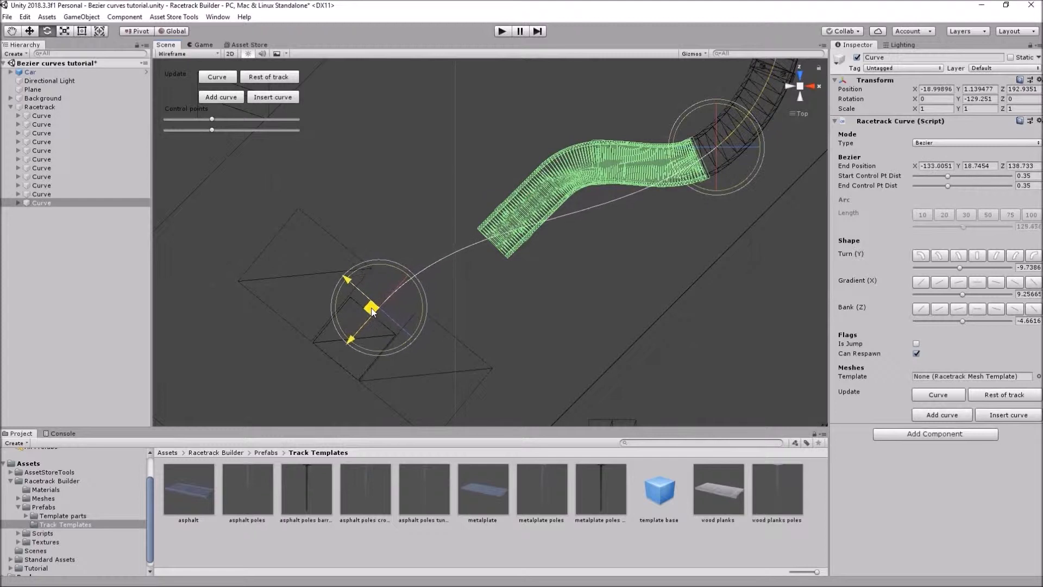
left_click_drag(372, 308, 386, 292)
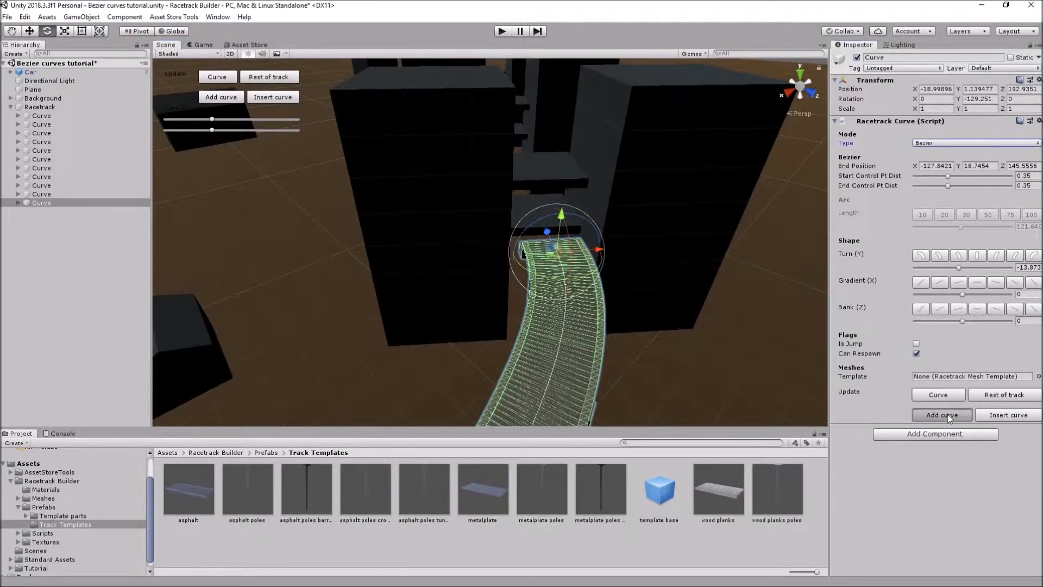
Step: Add another curve piece set to Arc, then realign the Bezier's end with the new straight from above
left_click(941, 416)
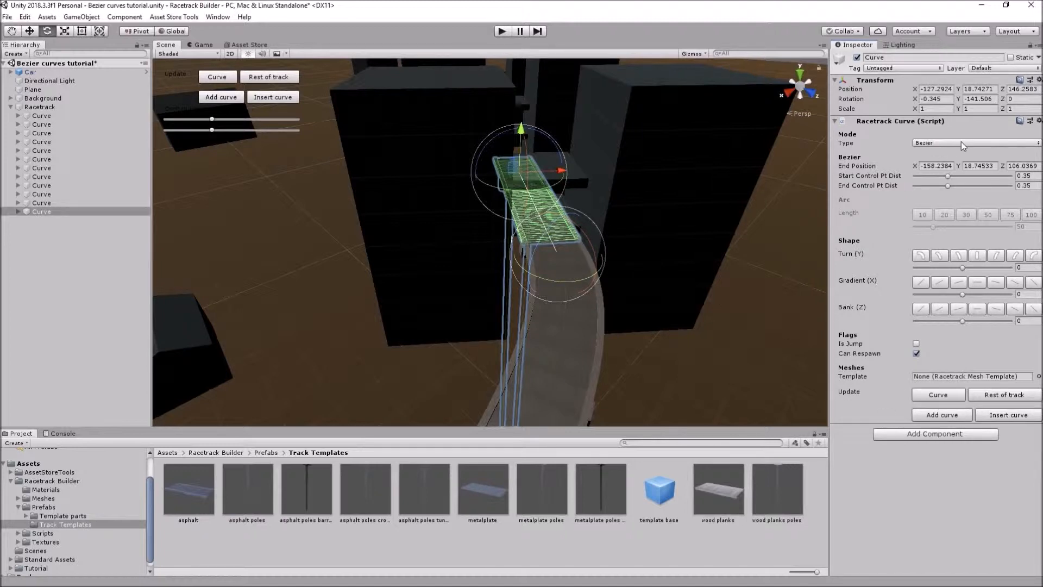
left_click(977, 144)
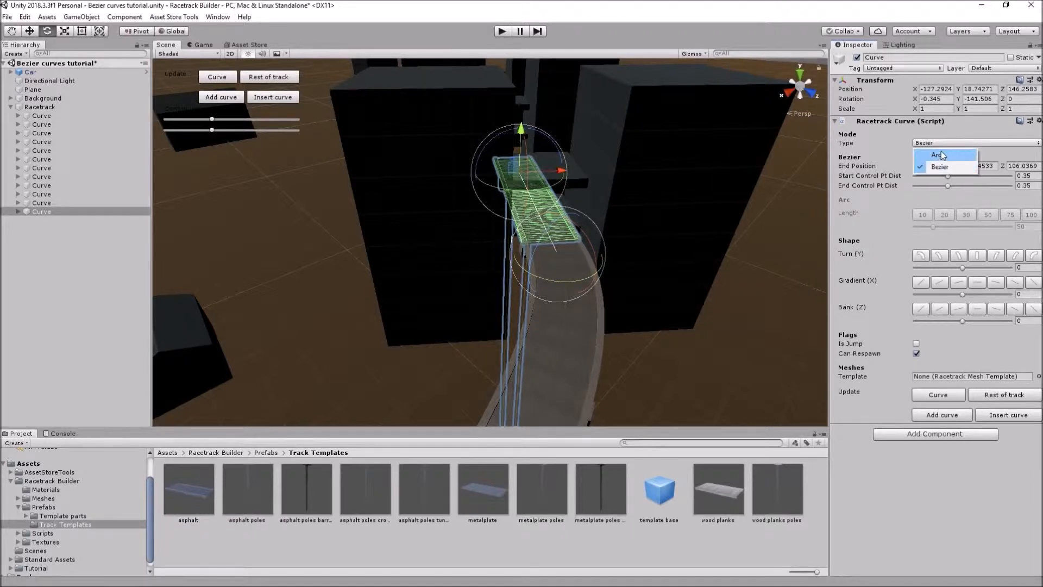
left_click(936, 155)
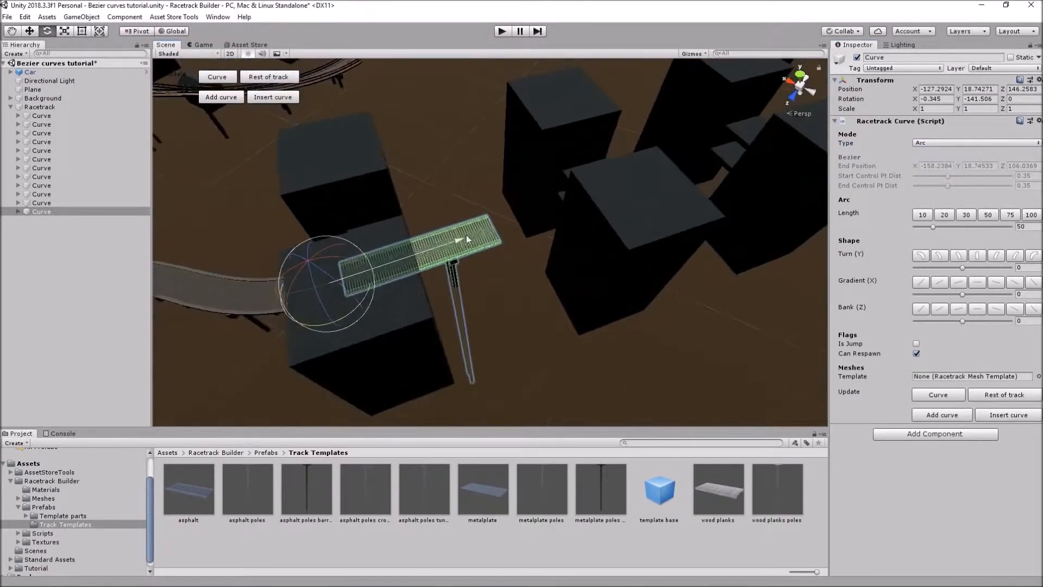
left_click_drag(466, 239, 399, 309)
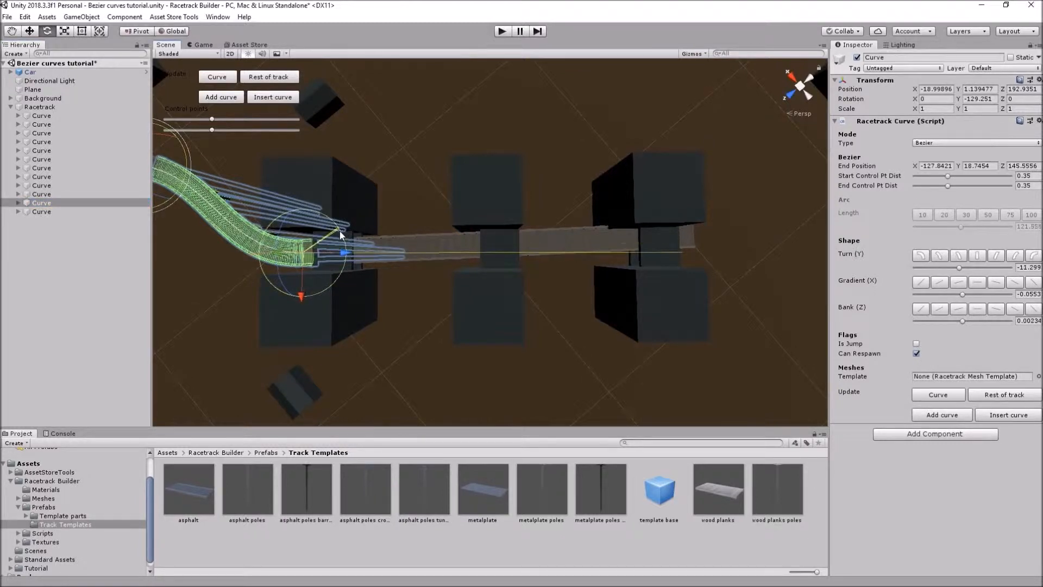
left_click_drag(339, 235, 393, 255)
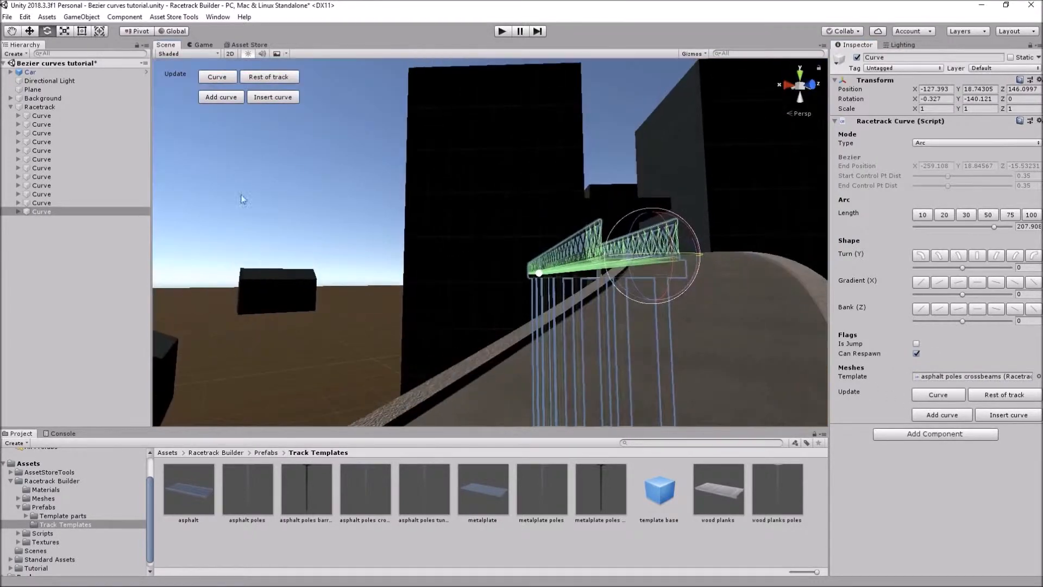
Step: Start Play mode to test-drive the car along the lengthened asphalt-poles-crossbeams straight
left_click(26, 71)
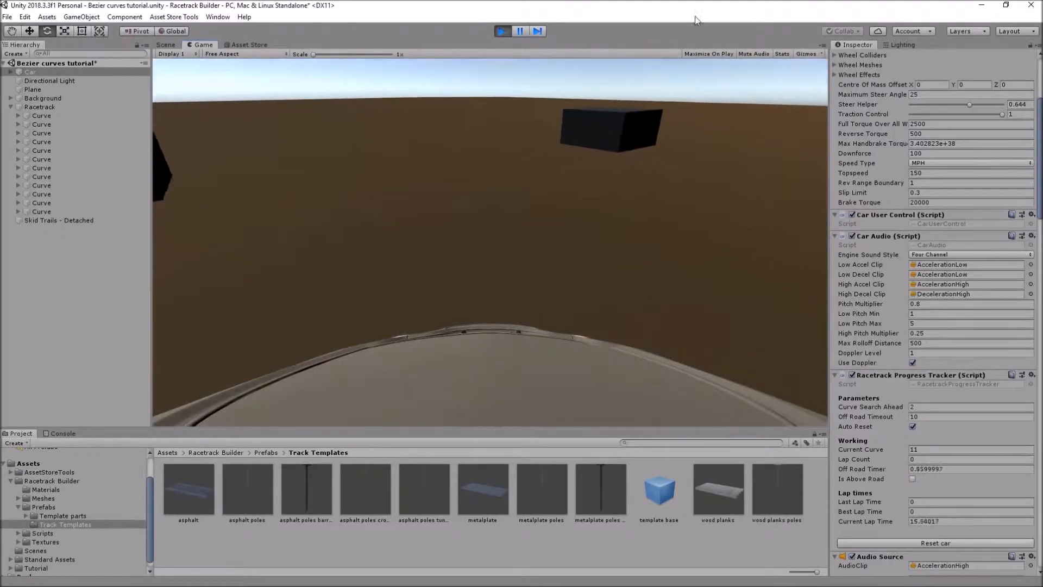
Step: Stop Play mode and orbit the Scene view back to see the elevated track between the buildings
left_click(502, 31)
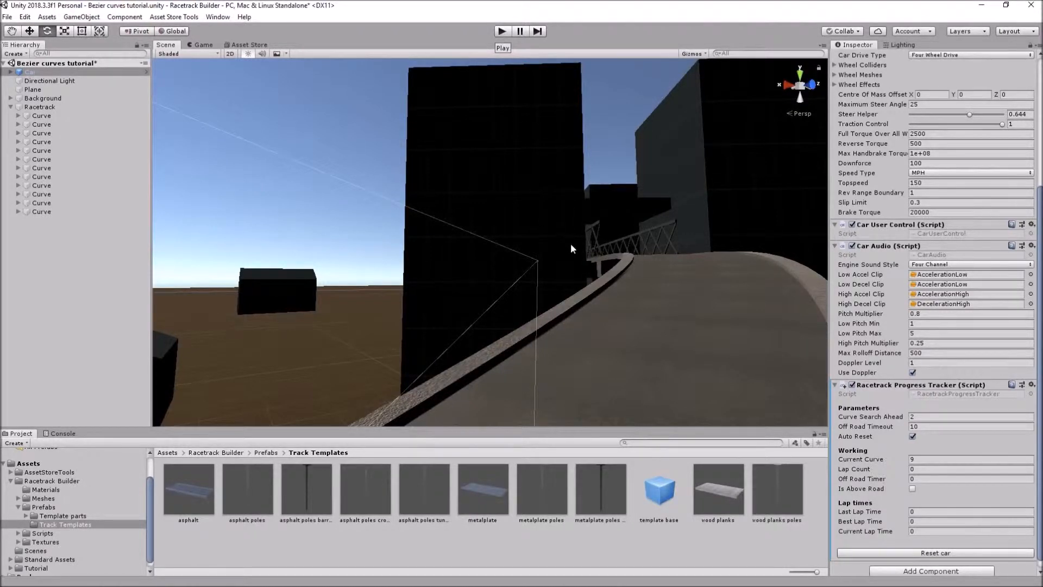
left_click_drag(568, 248, 596, 335)
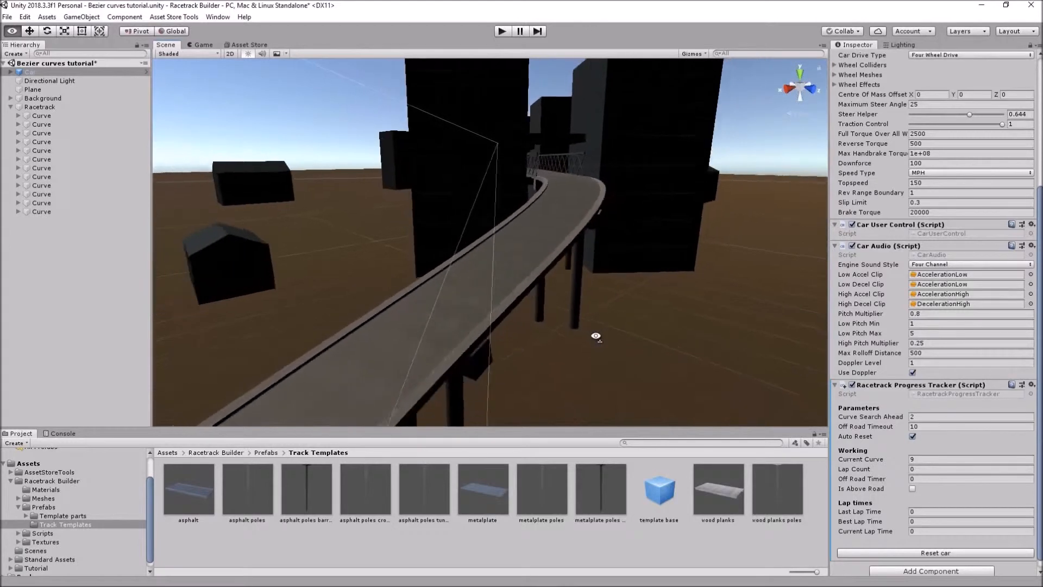
left_click_drag(597, 336, 633, 335)
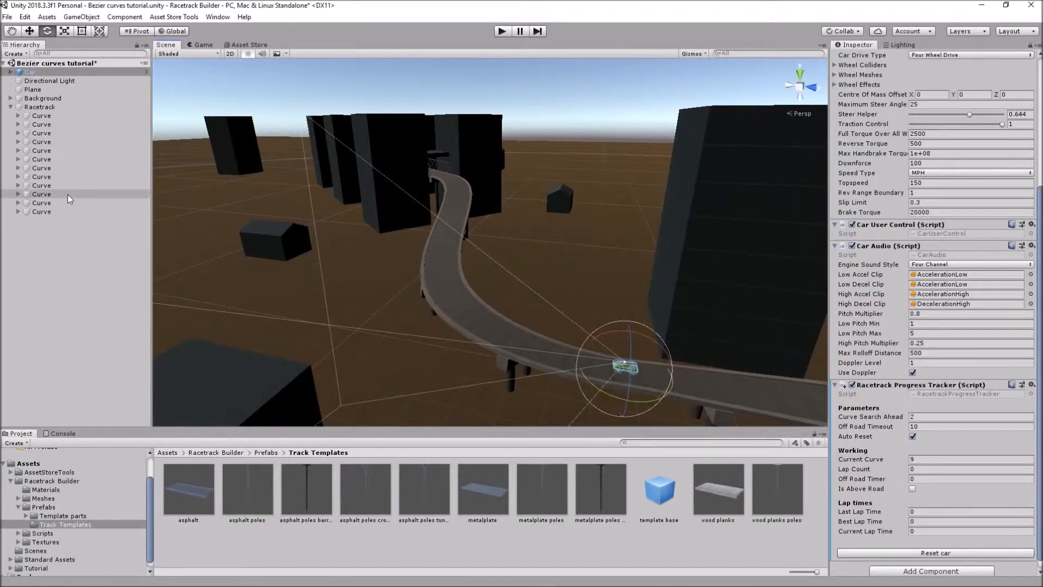
Step: Select the left track Curve to edit it as a 90-degree arc of length about 71.5
left_click(41, 193)
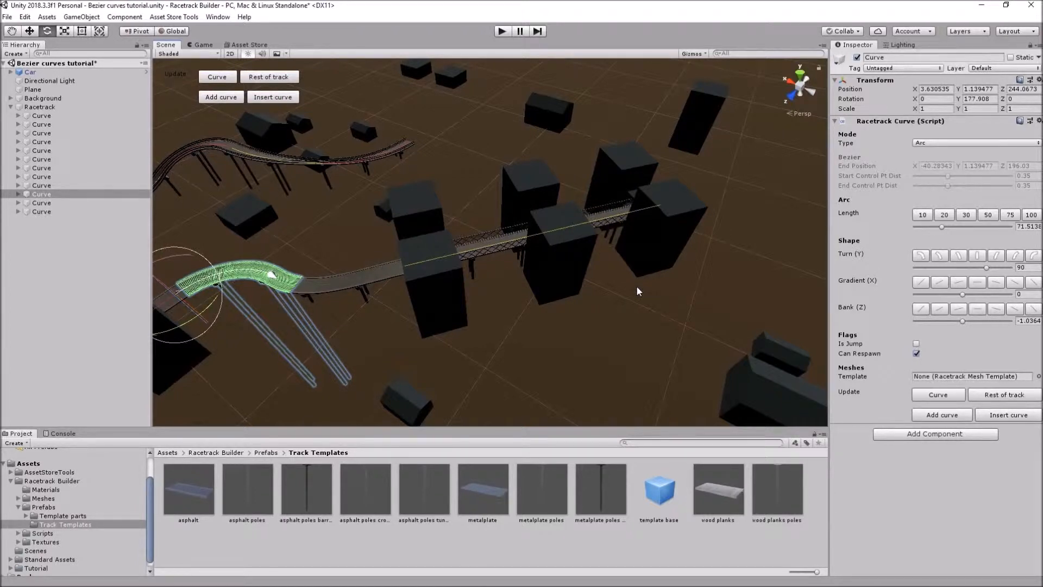
mouse_move(836, 268)
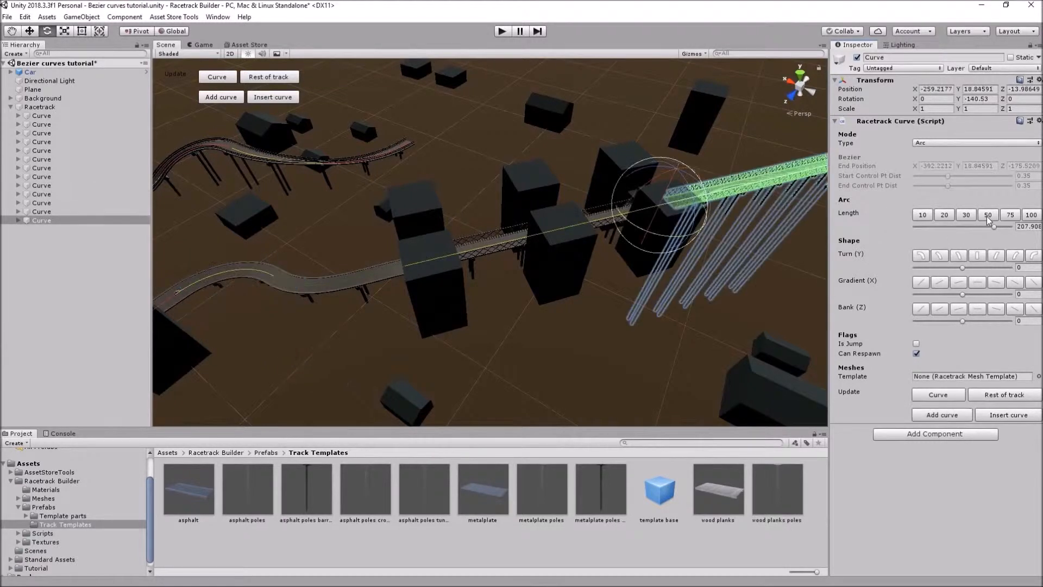
Step: Shape the piece as an arc of length 30 turning -45 degrees at gradient 15, with another curve after it
left_click(987, 214)
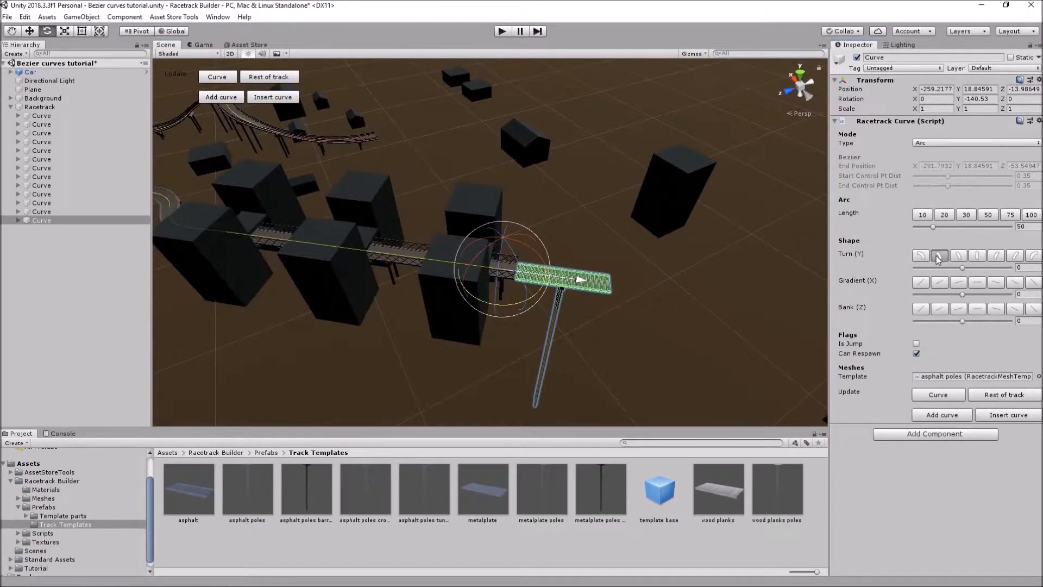
left_click_drag(963, 267, 950, 267)
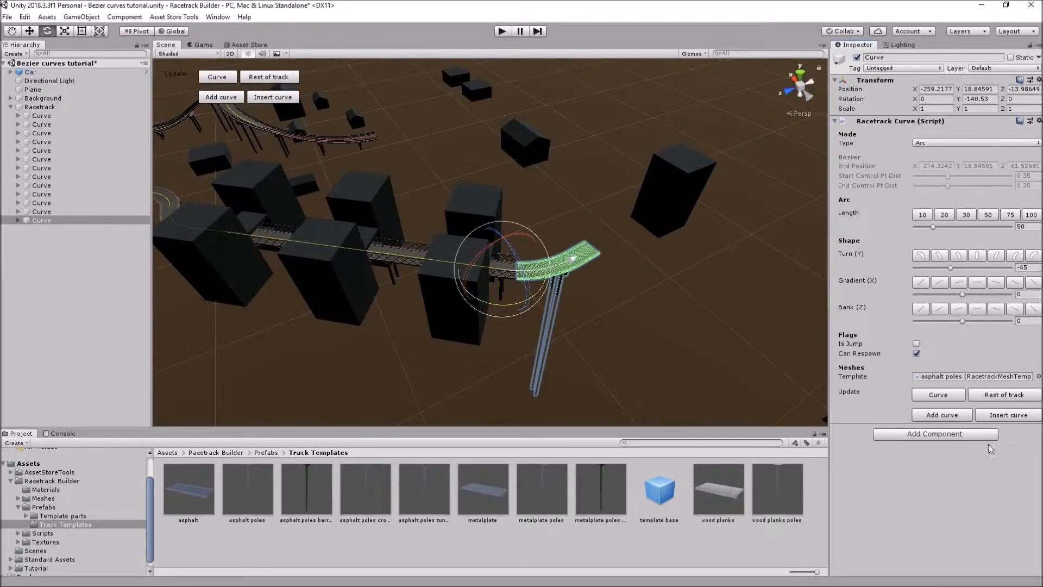
left_click(942, 415)
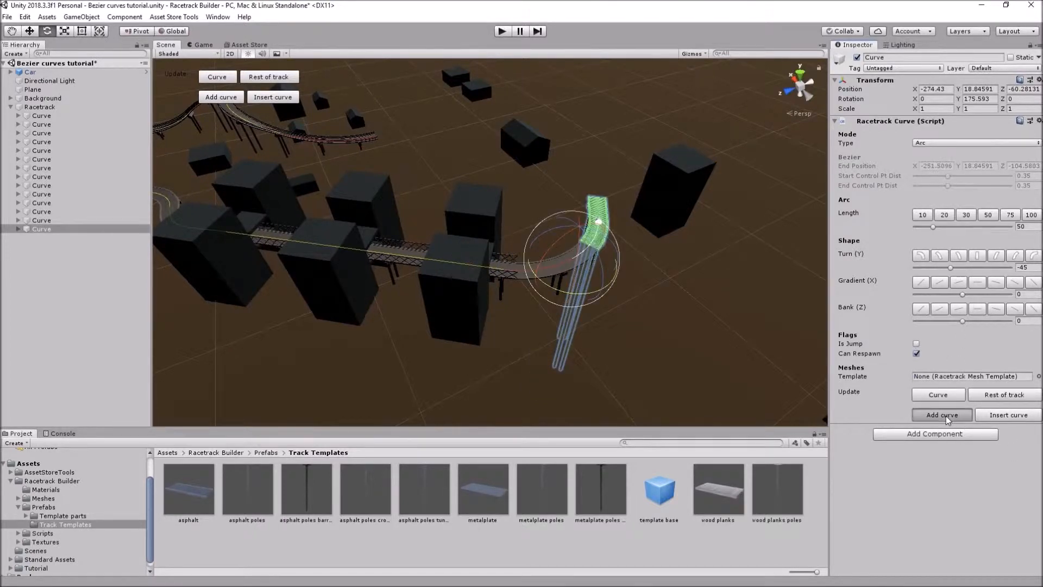
left_click(941, 415)
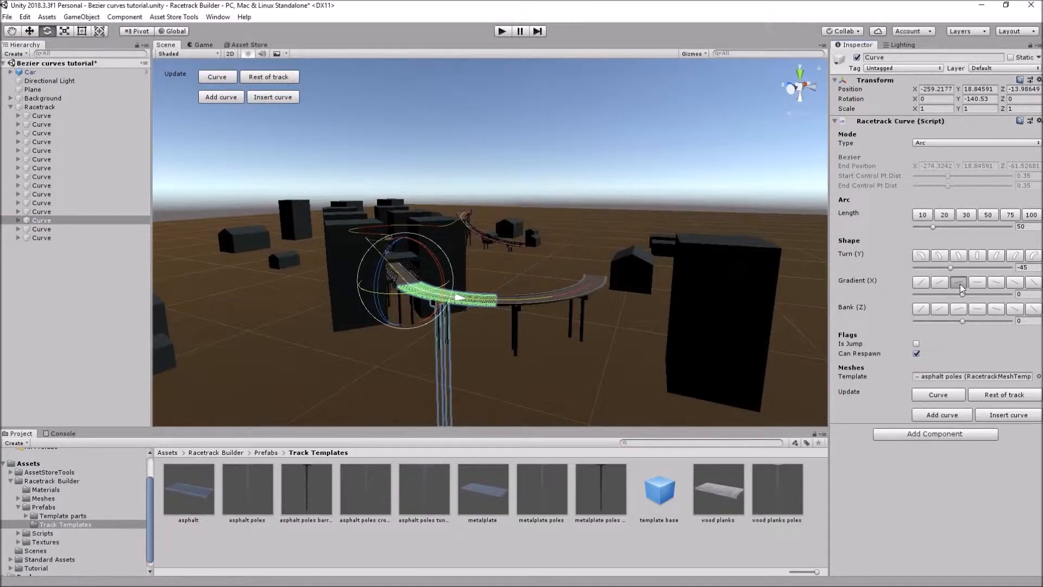
left_click(995, 282)
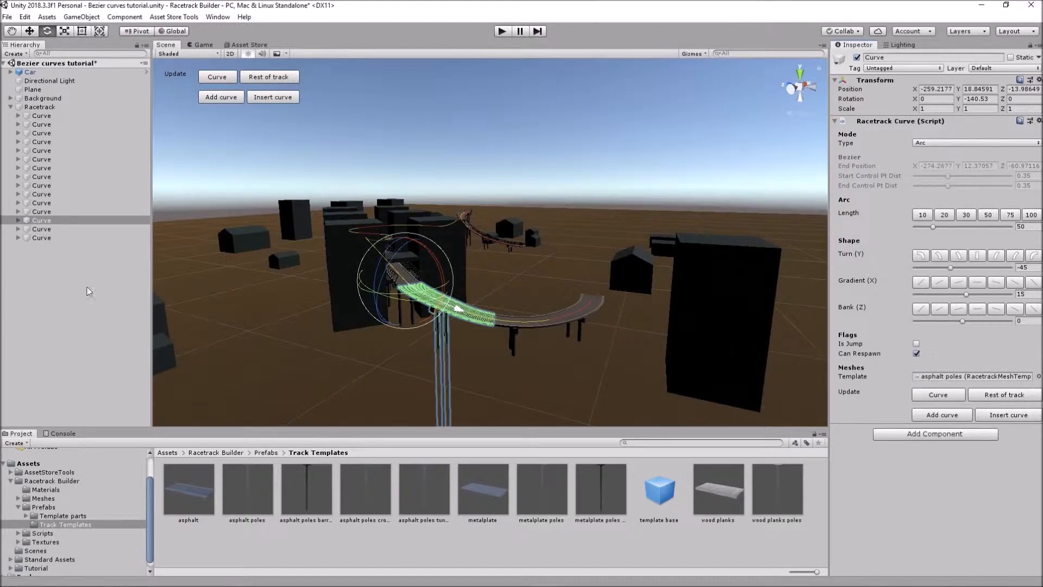
left_click(42, 237)
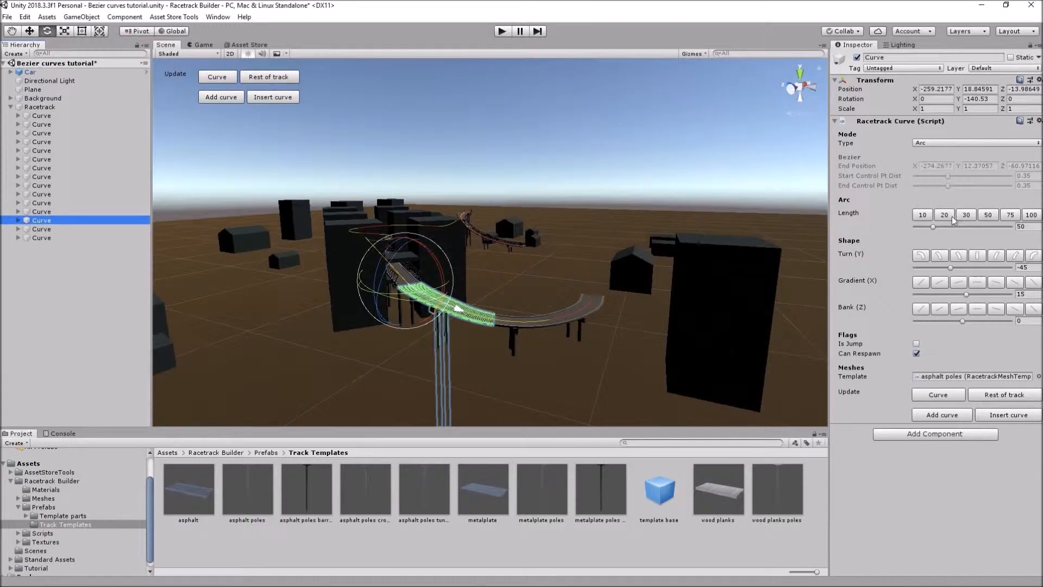
left_click(966, 214)
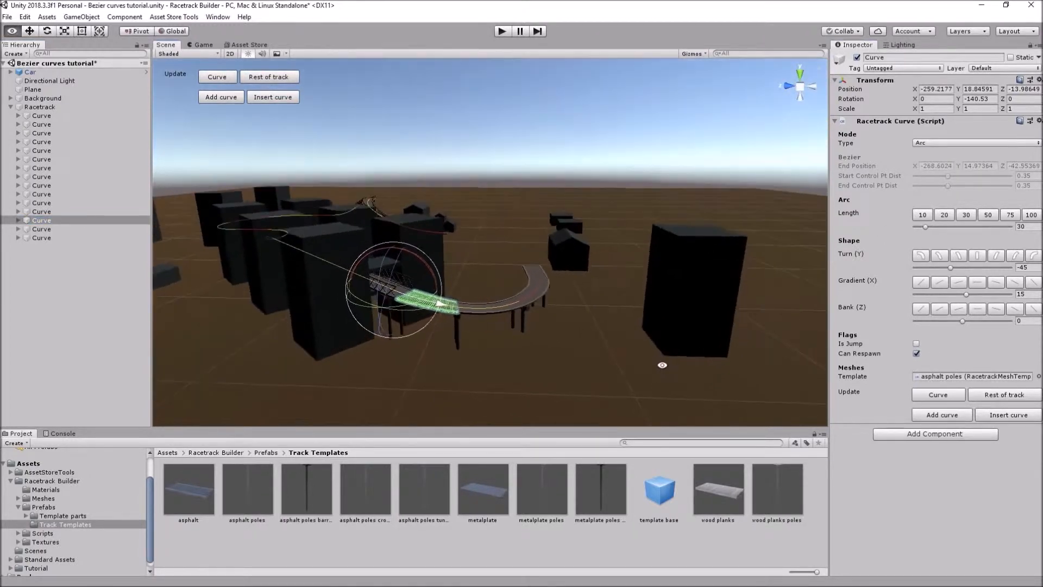
Step: Select the last Curve to make it a straight arc about 150 long with zero turn
left_click(42, 237)
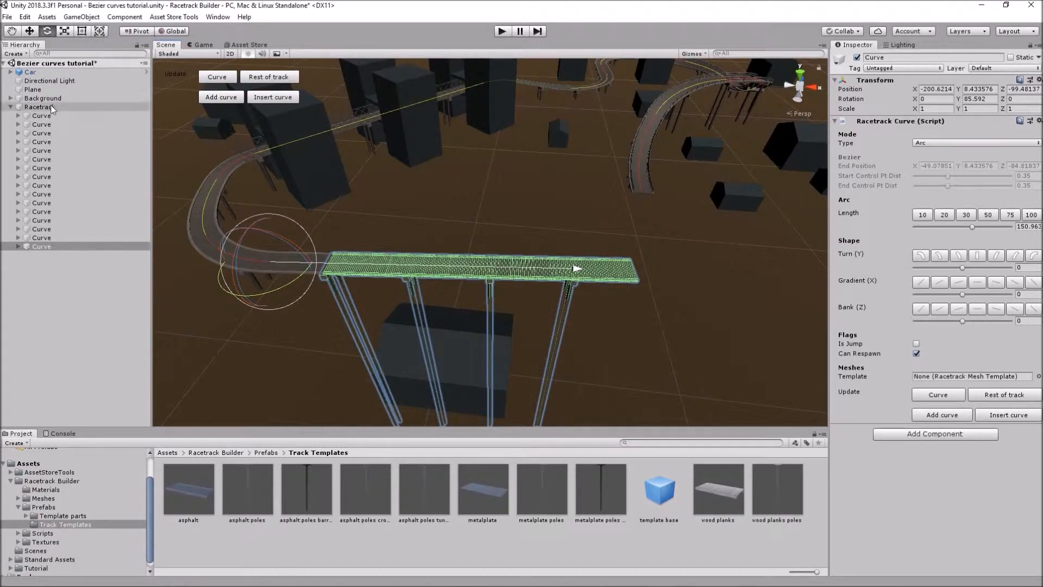
Step: Select Racetrack, create a closed circuit joining the straight back to the start, then deselect
left_click(38, 106)
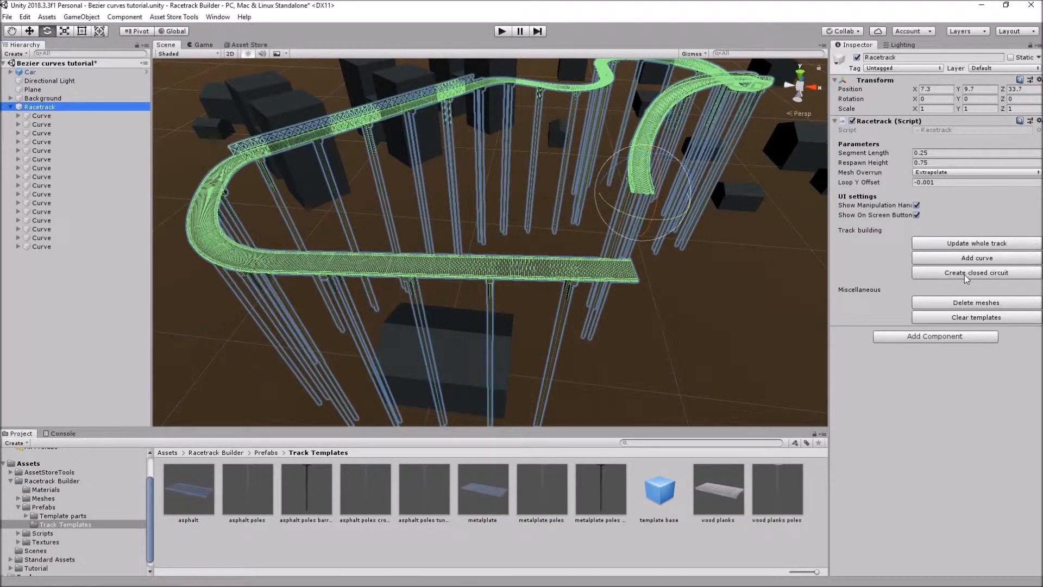
left_click(41, 254)
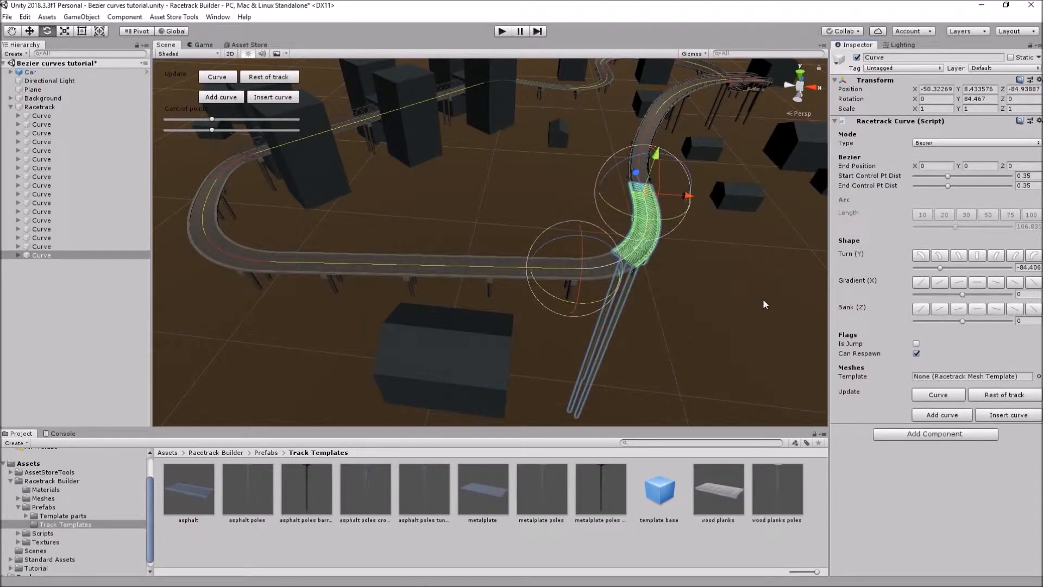
left_click(33, 89)
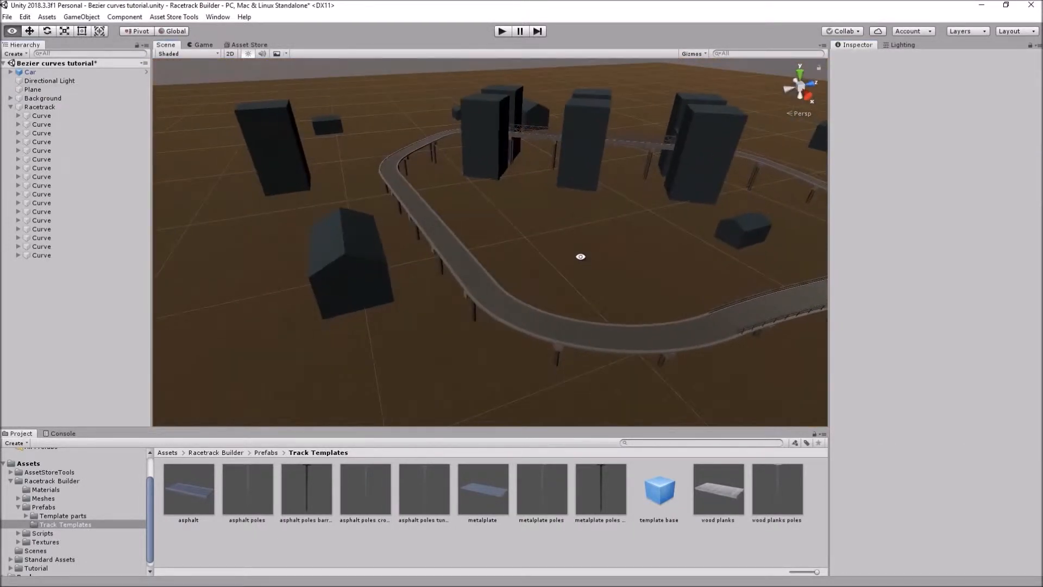
Step: Inspect the last Curve's asphalt poles mesh, then set Racetrack Mesh Overrun to Loop with Y offset -0.001
left_click_drag(580, 256, 549, 328)
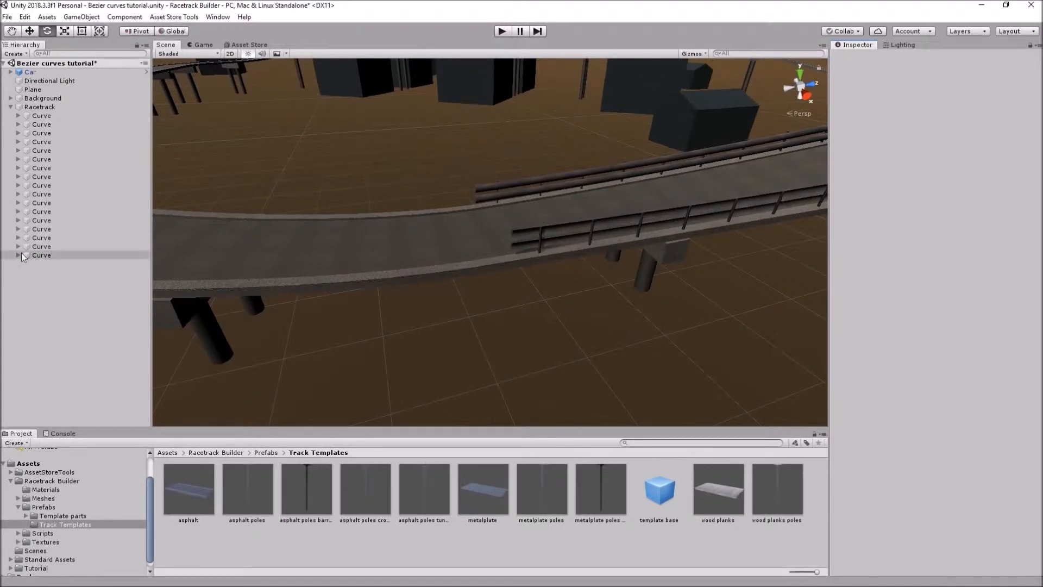
left_click(18, 254)
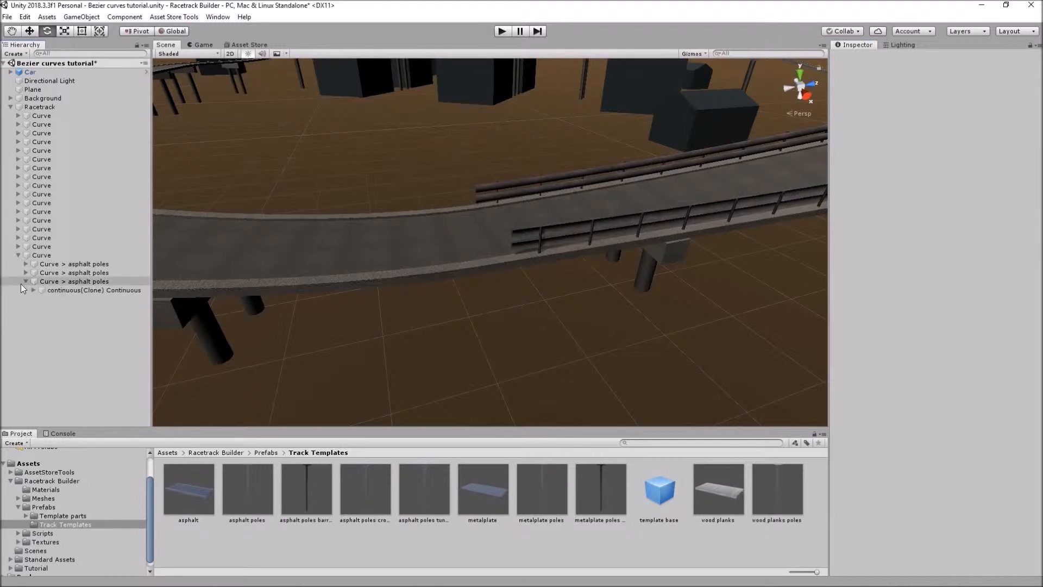
left_click(73, 280)
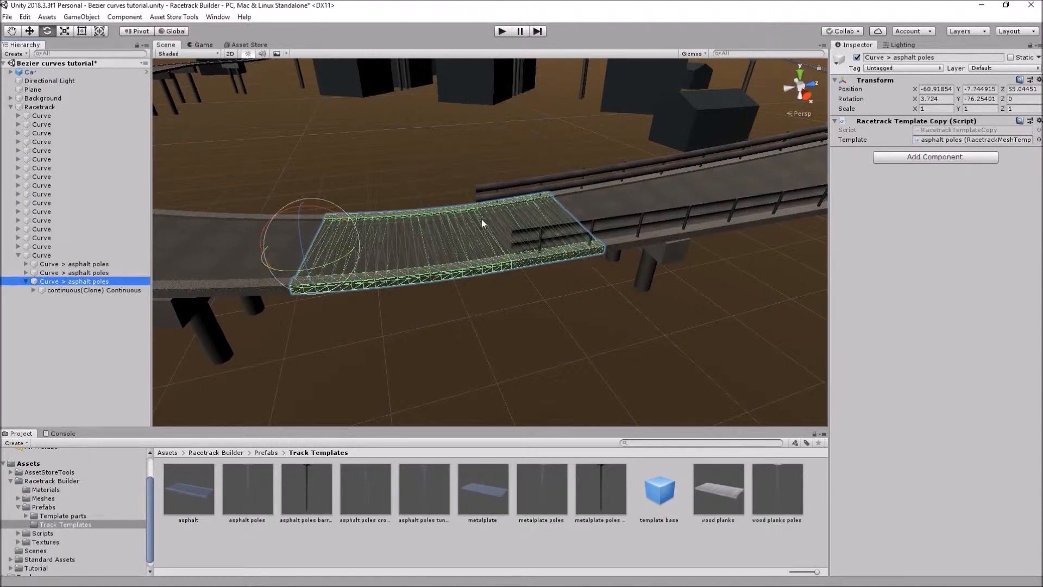
mouse_move(500, 232)
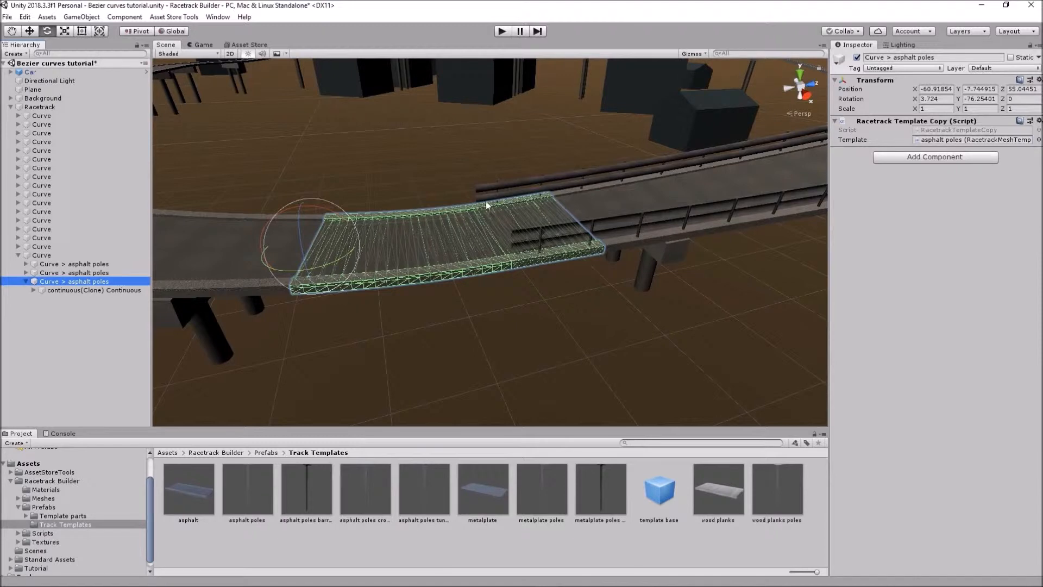
mouse_move(506, 254)
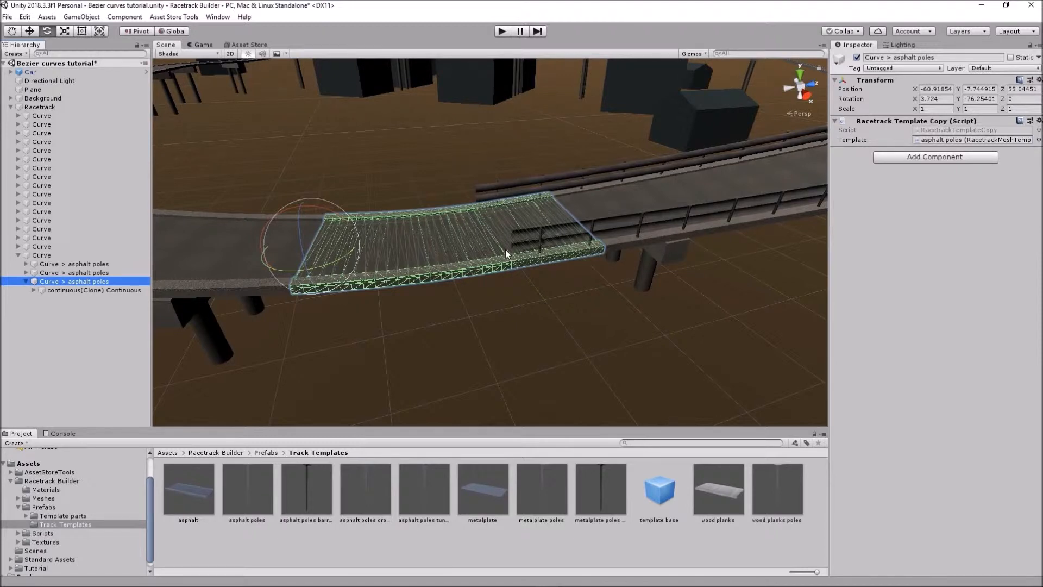
left_click(38, 107)
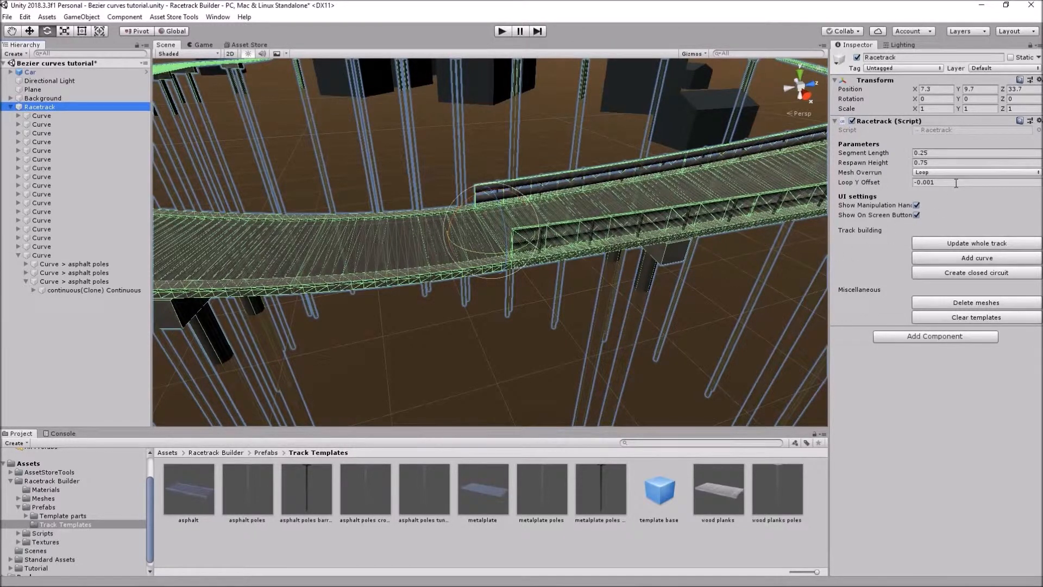
Step: Deselect the Racetrack to view the complete closed circuit between the buildings
left_click(955, 182)
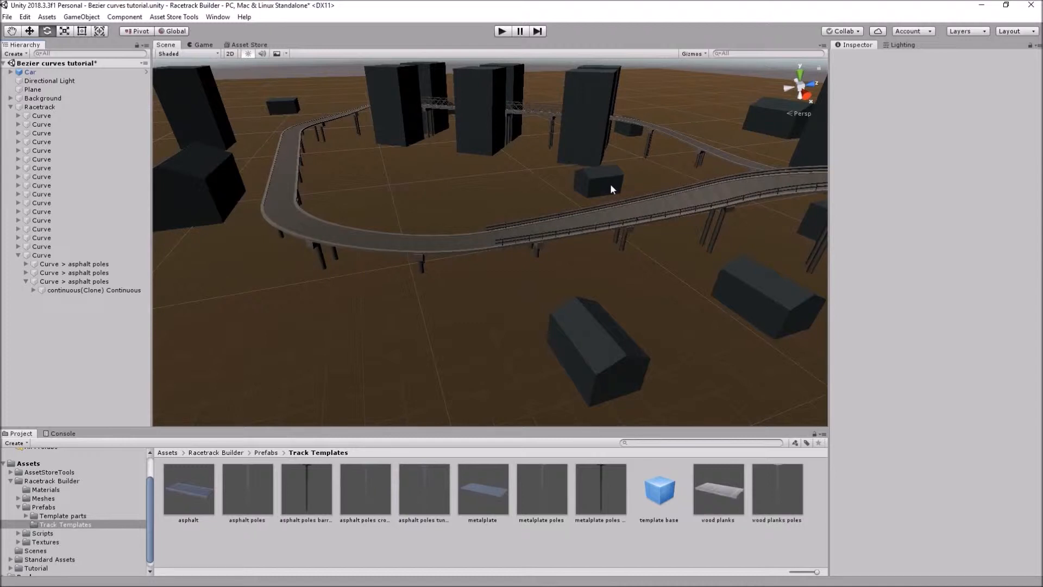
mouse_move(737, 117)
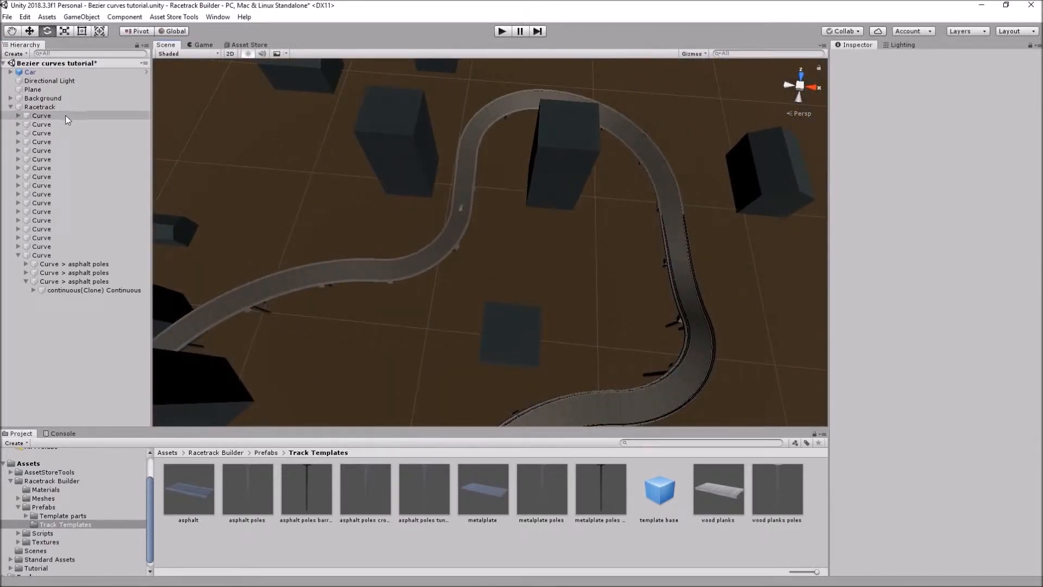
Step: Select the banked -45 degree turn Curve (length 66) and keep its type as Arc
left_click(42, 116)
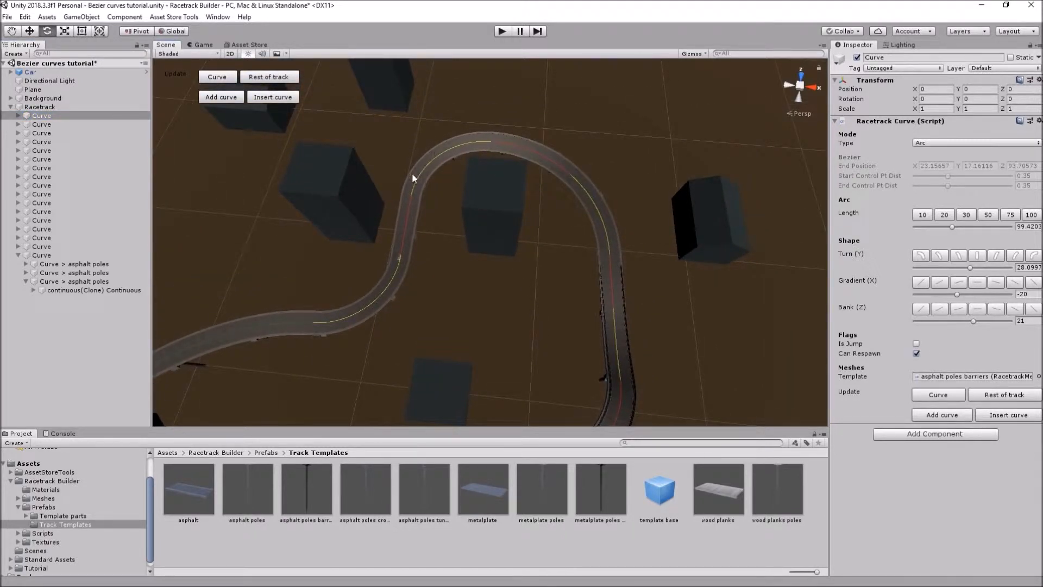
mouse_move(461, 154)
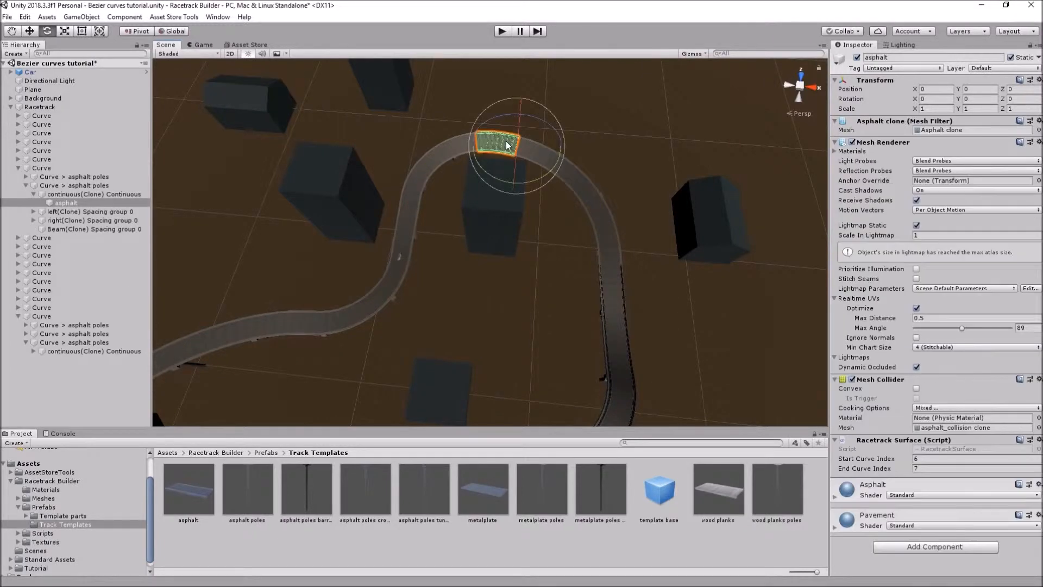
left_click(41, 167)
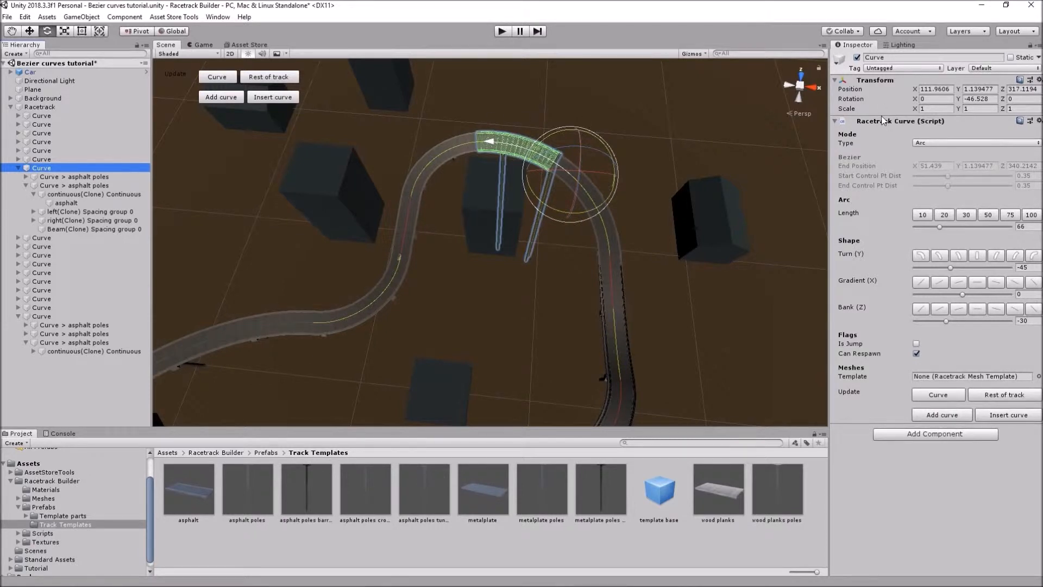
left_click(973, 142)
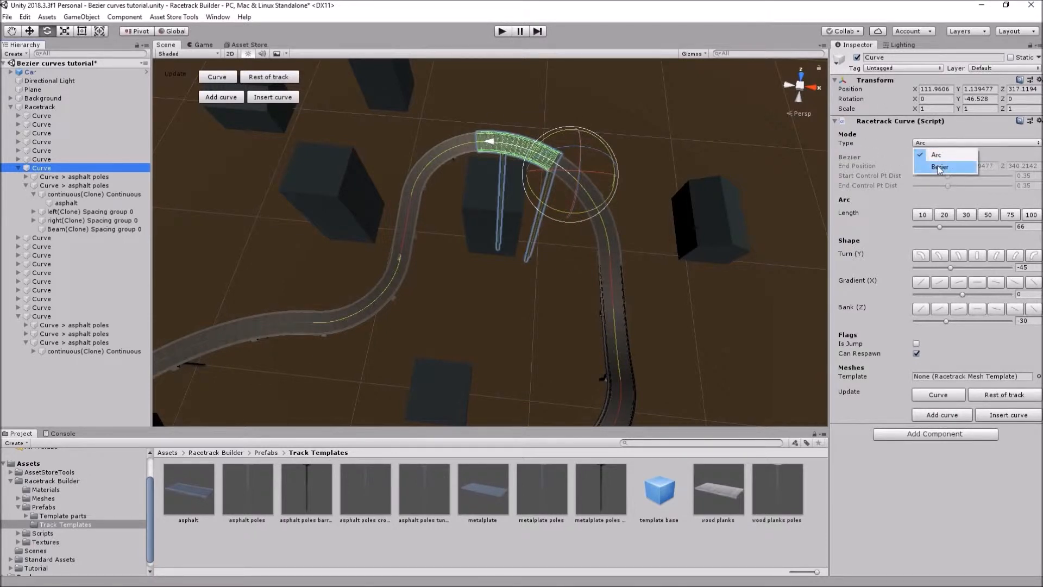
left_click(941, 165)
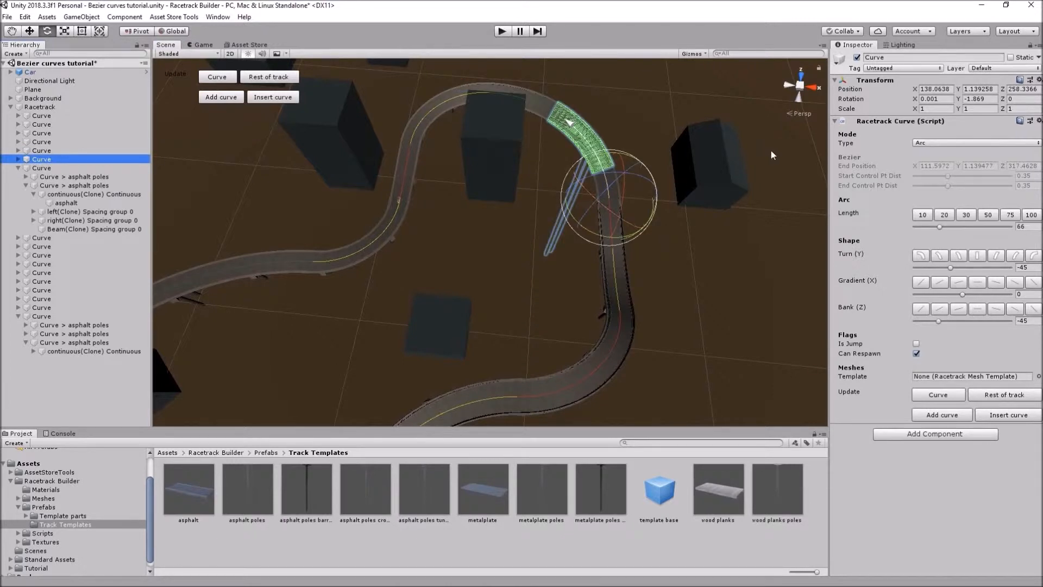
mouse_move(817, 309)
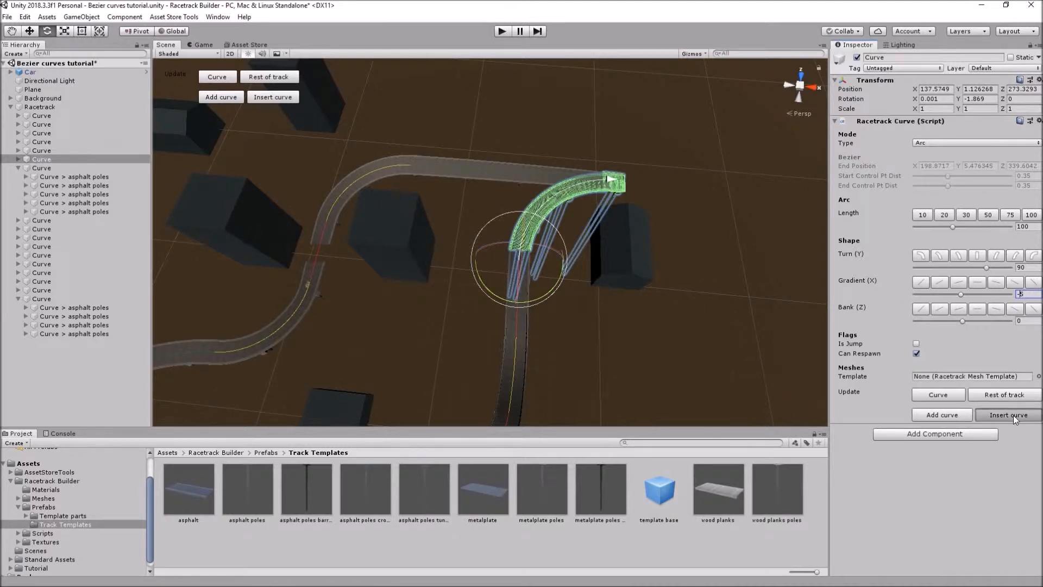
Step: Insert a new arc piece, shorten it to length 75, and insert further curves after it
left_click(1009, 415)
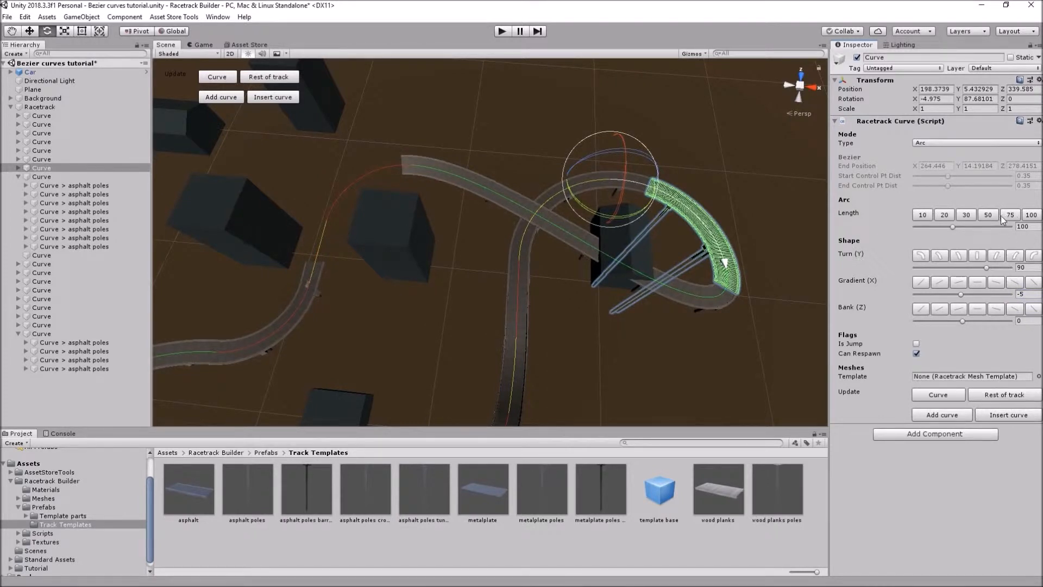
left_click(1007, 229)
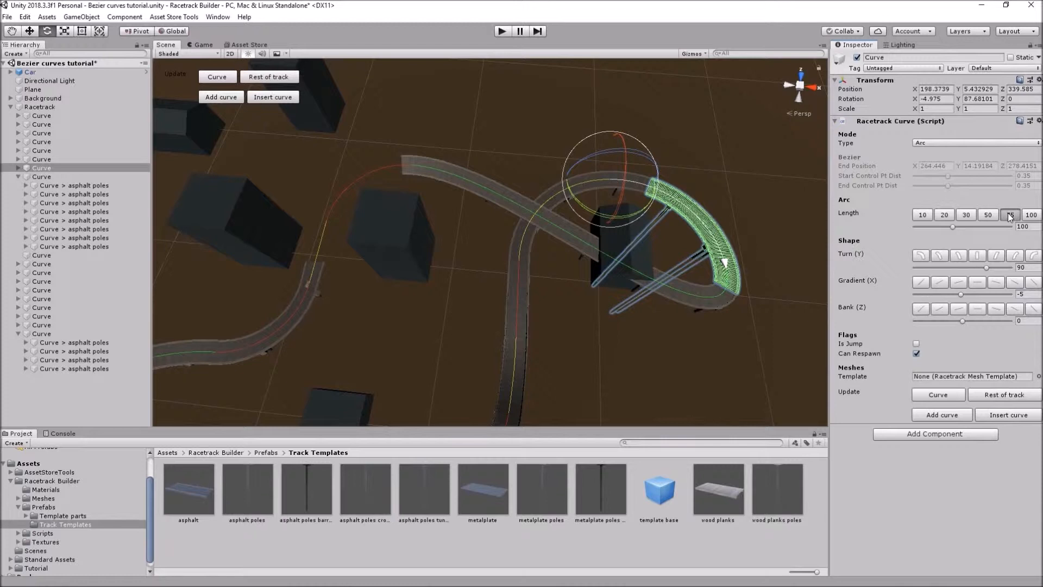
left_click(1005, 214)
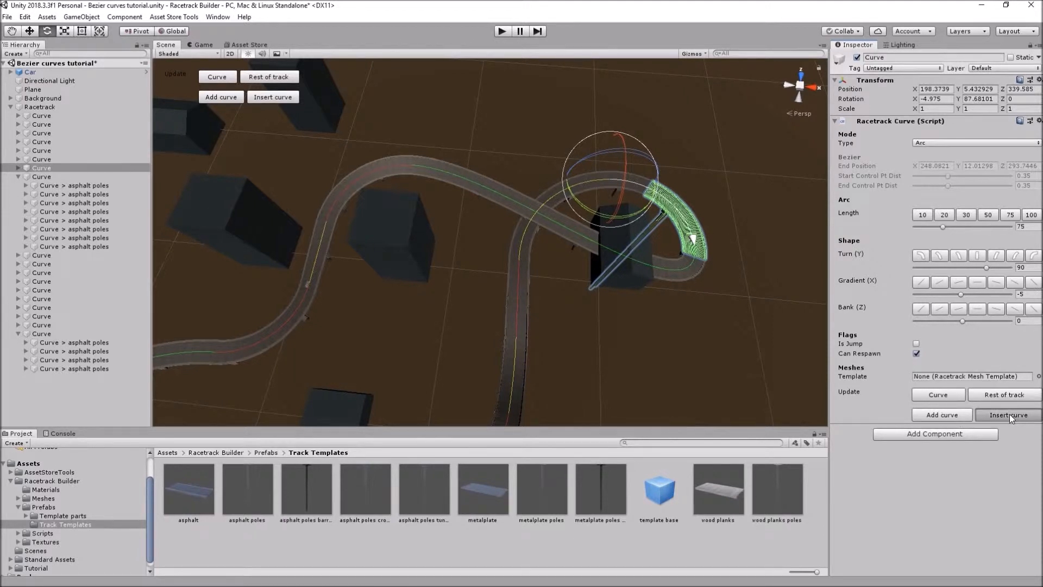
left_click(1000, 415)
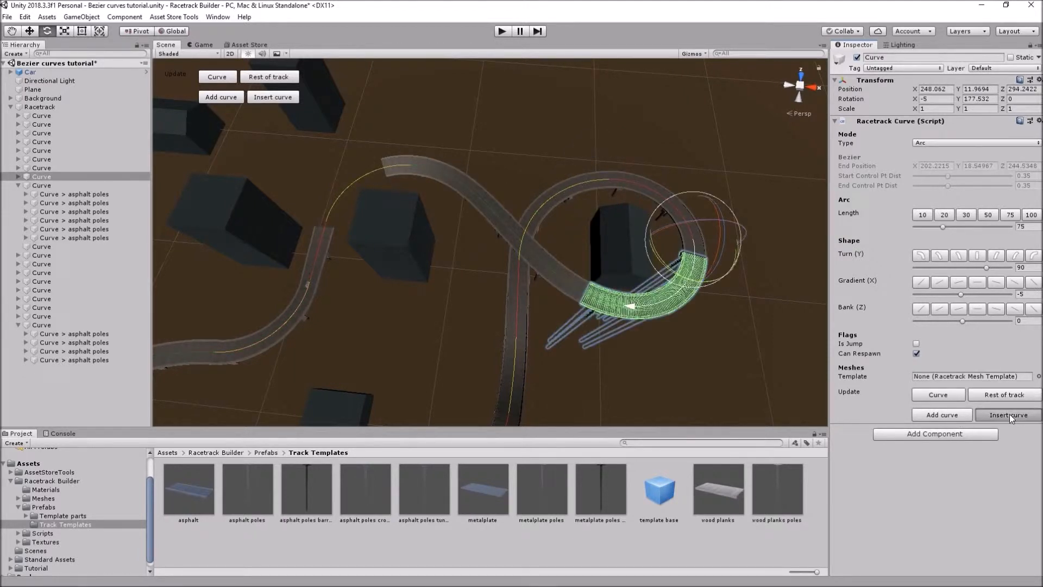
left_click(1010, 415)
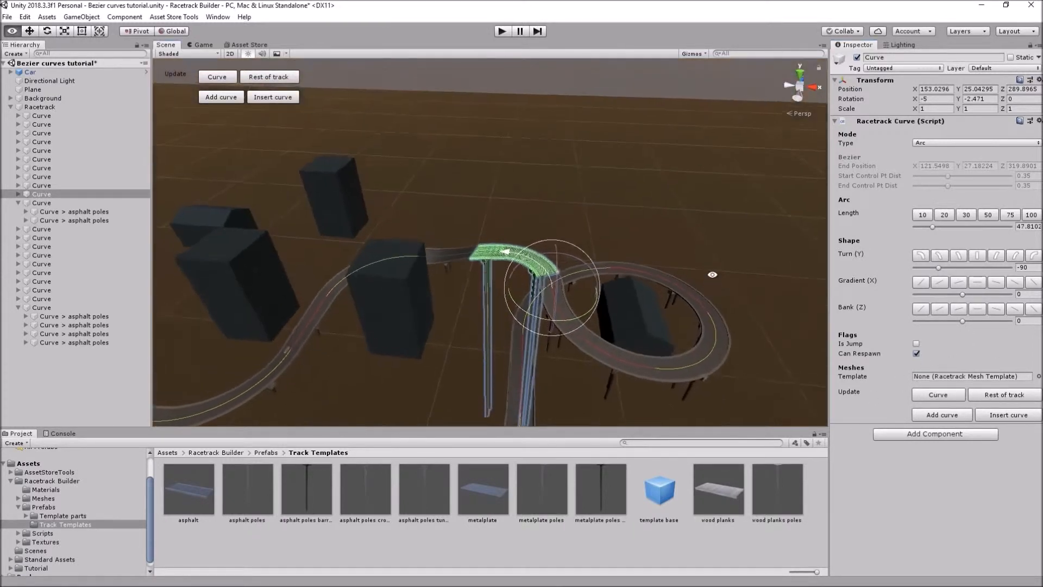
Step: Assign the asphalt road prefab as the new curve's Template so its surface builds
left_click_drag(712, 274, 551, 286)
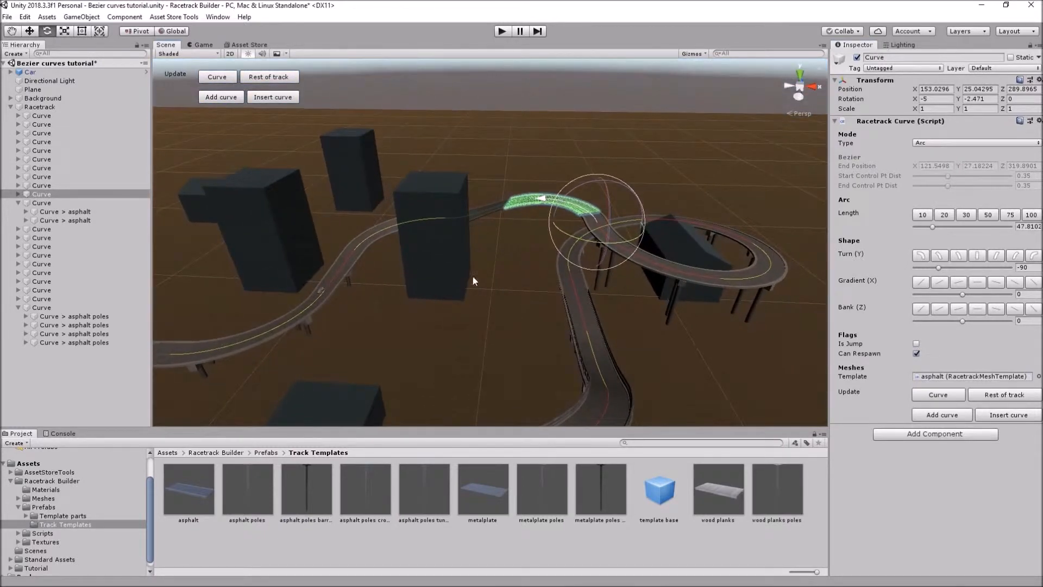
left_click_drag(472, 280, 451, 315)
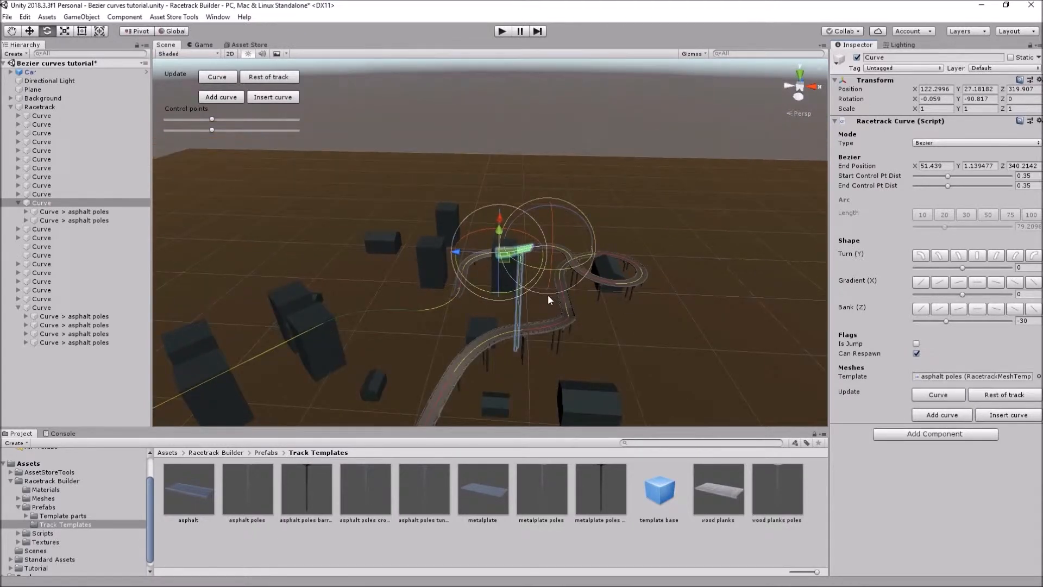
mouse_move(567, 336)
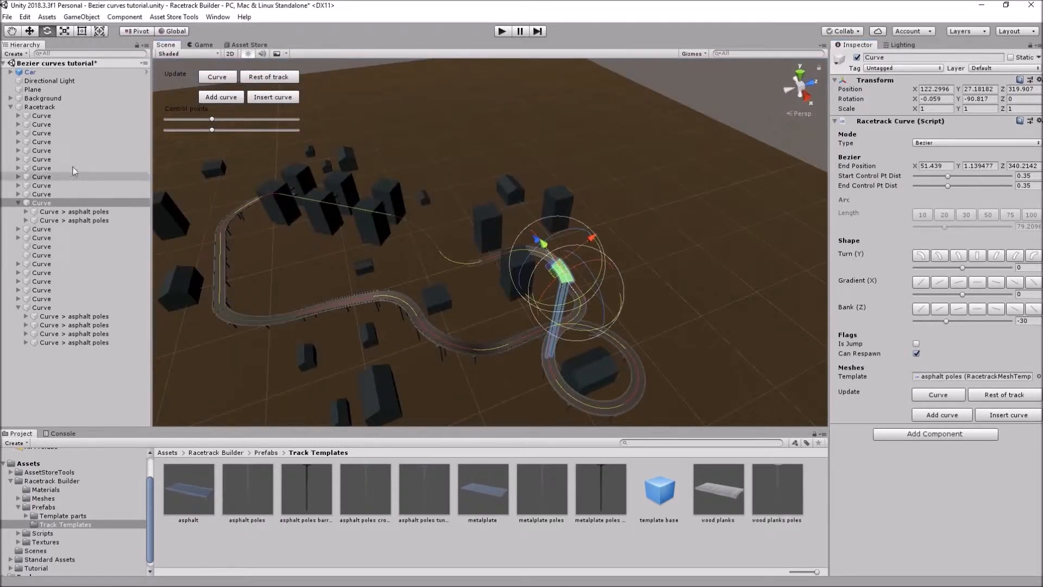
left_click(39, 107)
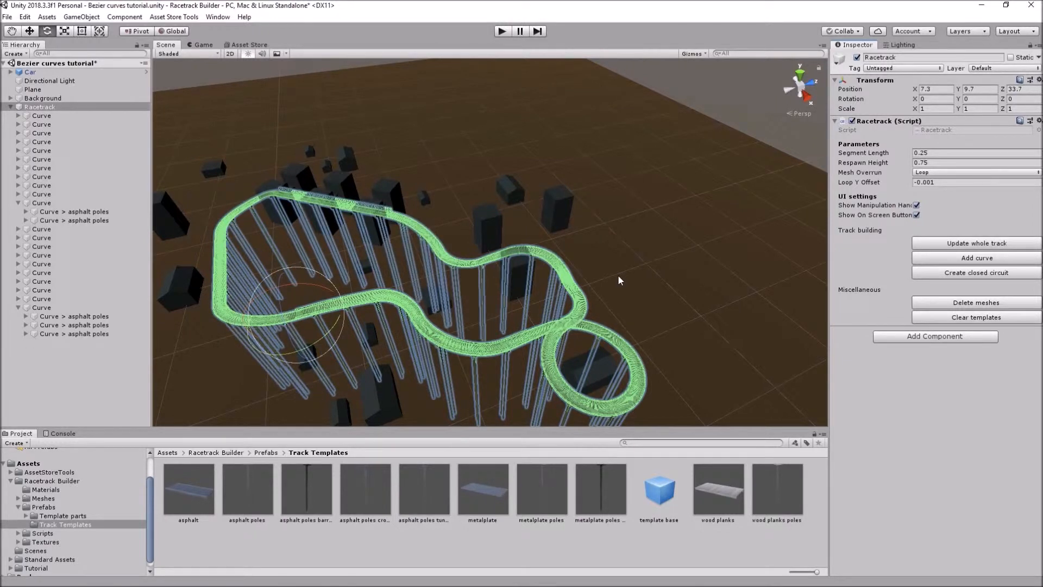
left_click(26, 89)
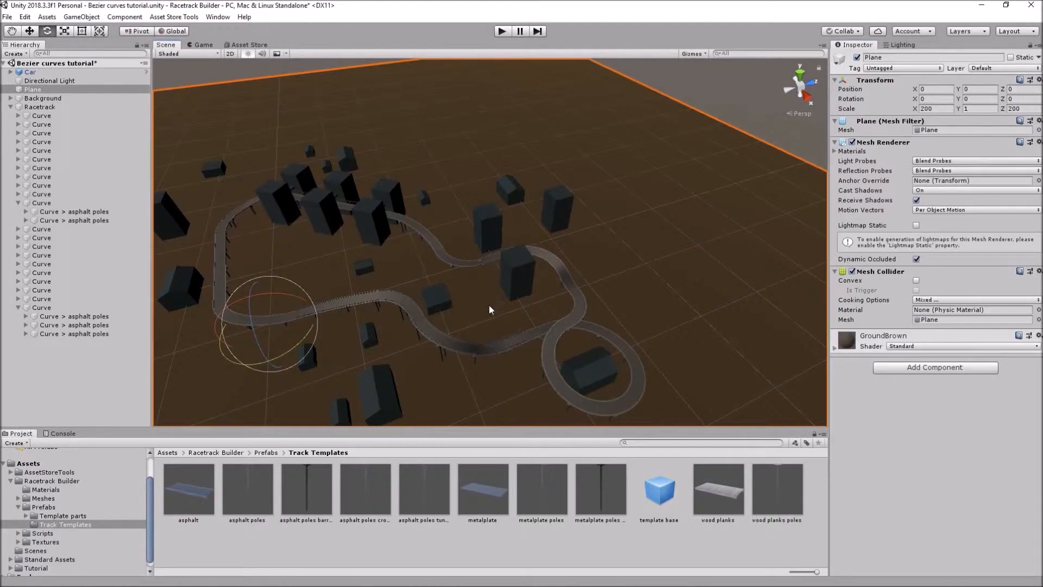
left_click(42, 202)
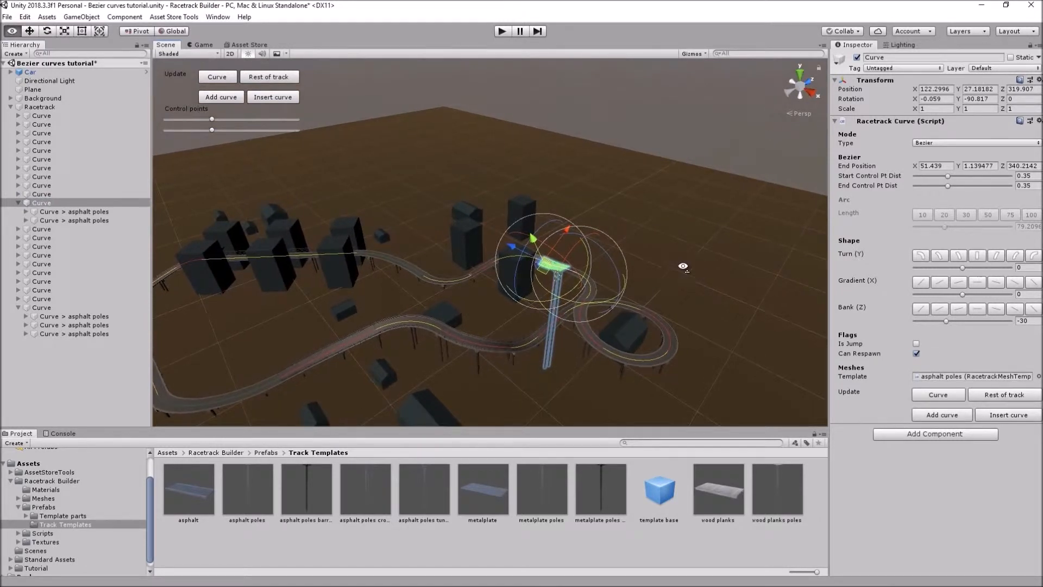
left_click_drag(684, 268, 704, 273)
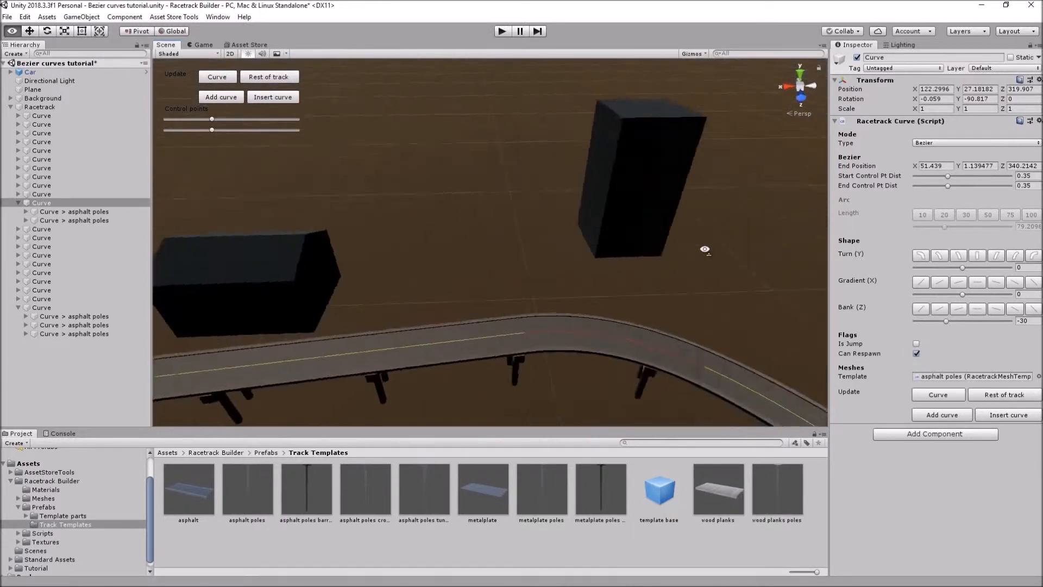
Step: Give an early track piece a steep upward gradient and insert successive arcs forming a vertical loop
left_click_drag(706, 250, 442, 319)
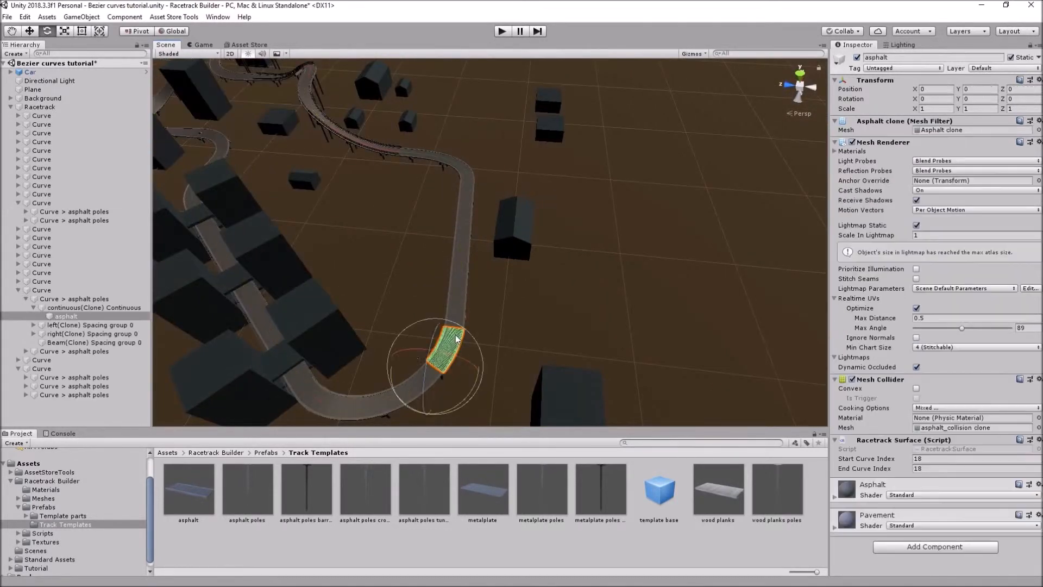
left_click(41, 289)
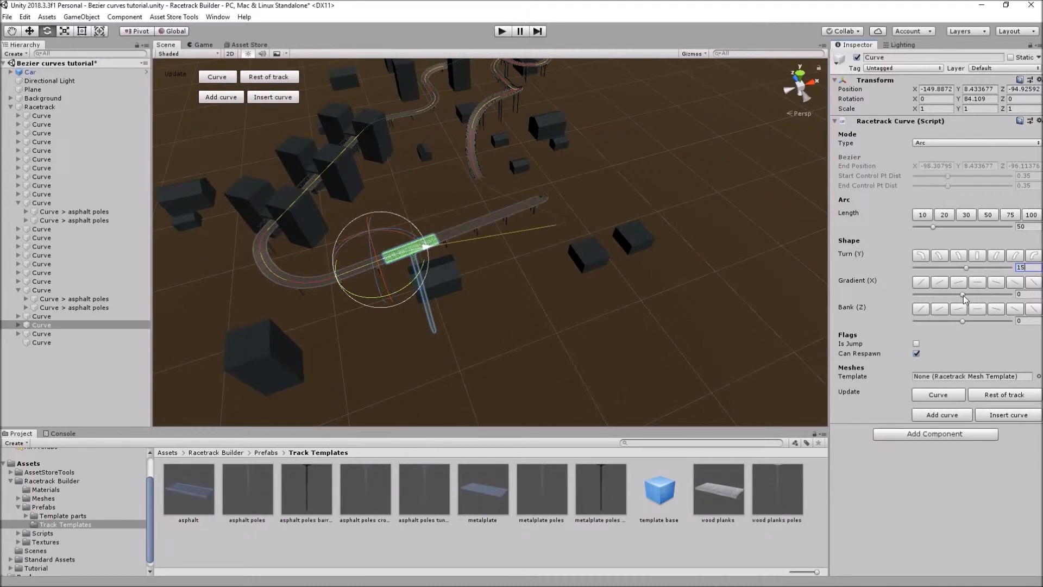
left_click(1033, 292)
type("-90")
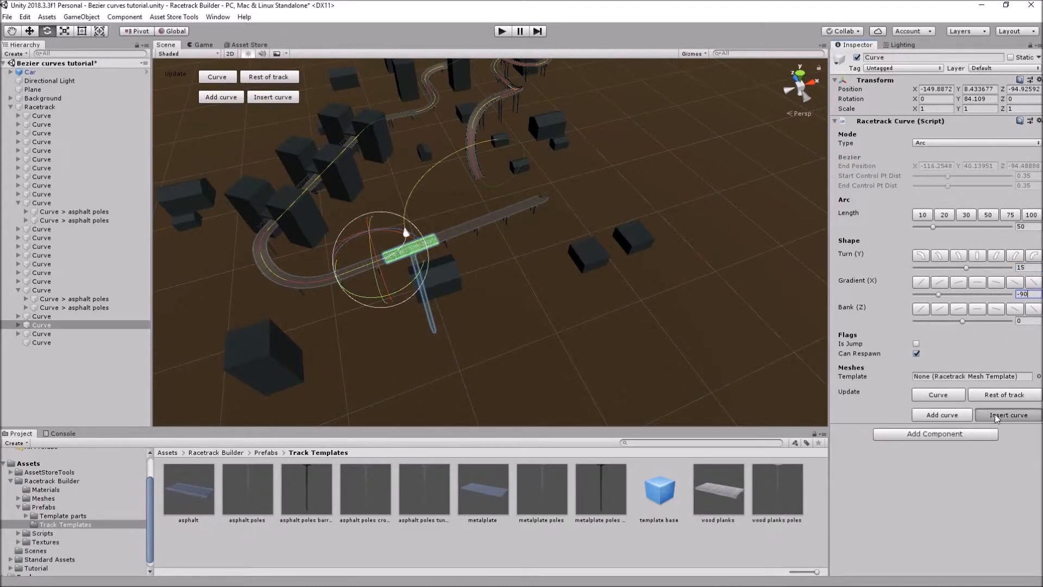
left_click(1008, 415)
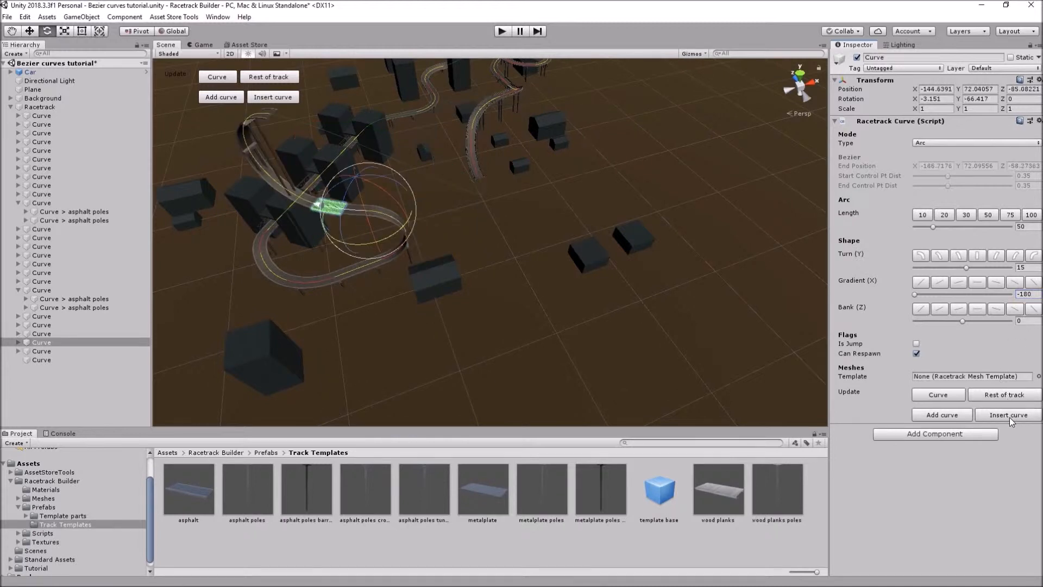
left_click(1026, 266)
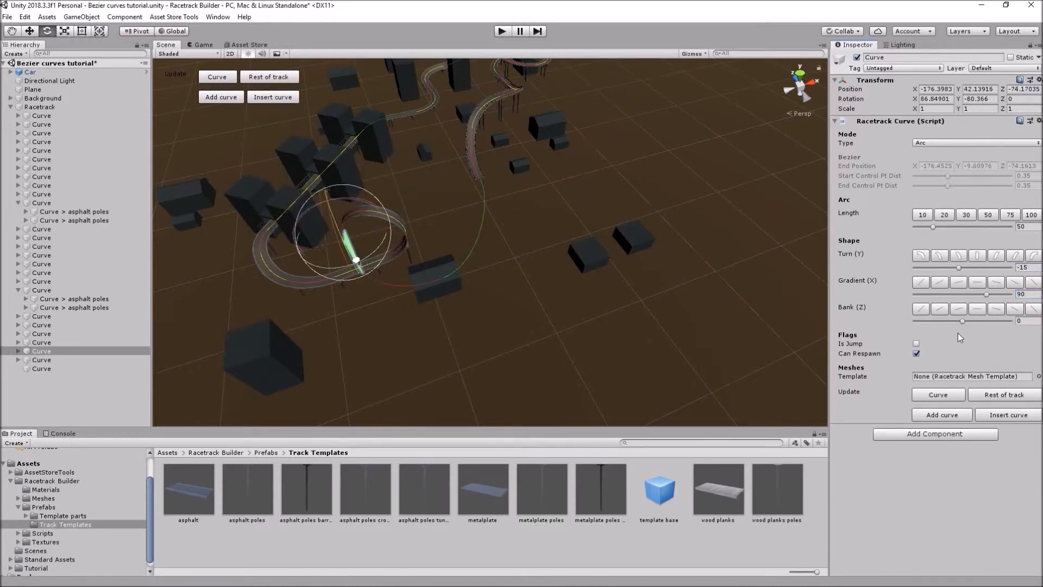
left_click(1023, 294)
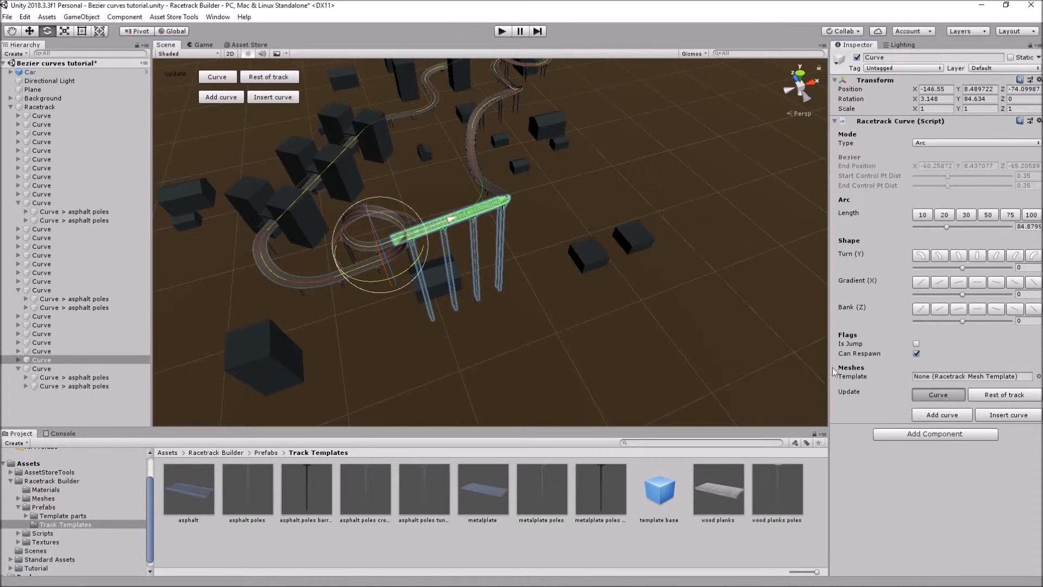
mouse_move(700, 261)
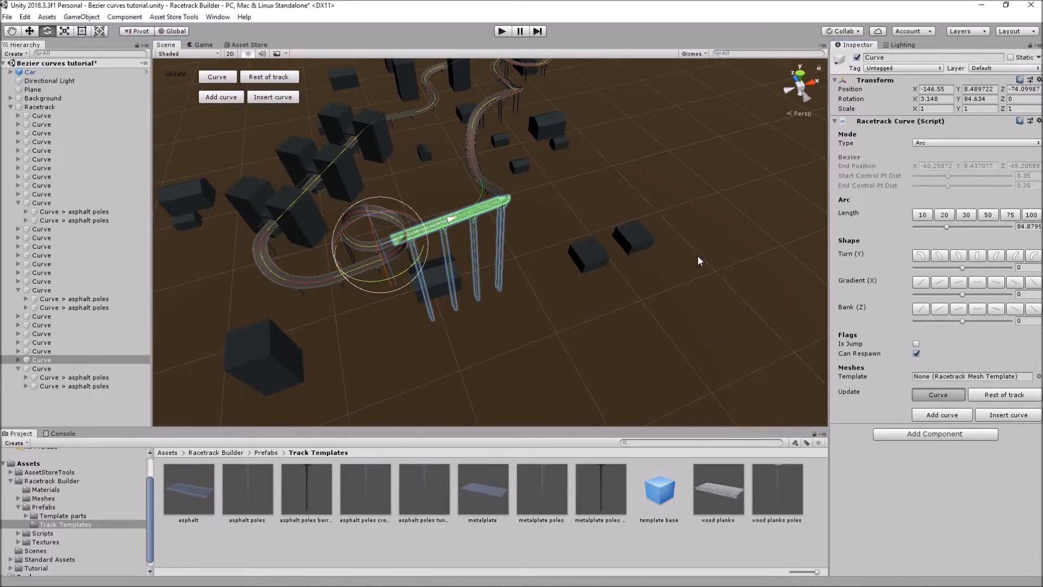
mouse_move(695, 270)
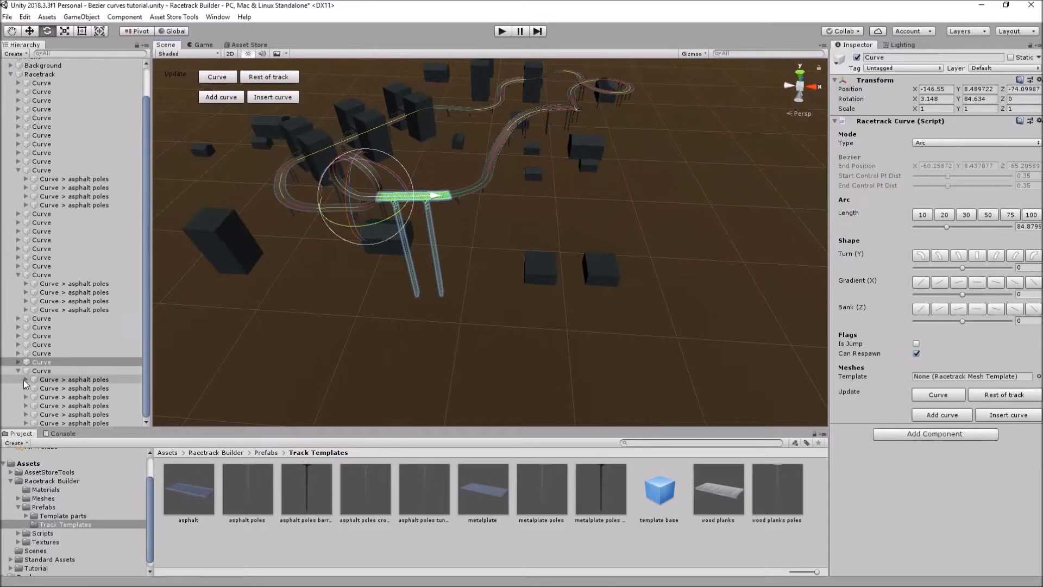
Step: Select Racetrack and update the whole track so the loop gets road and supports, then view it
left_click(34, 106)
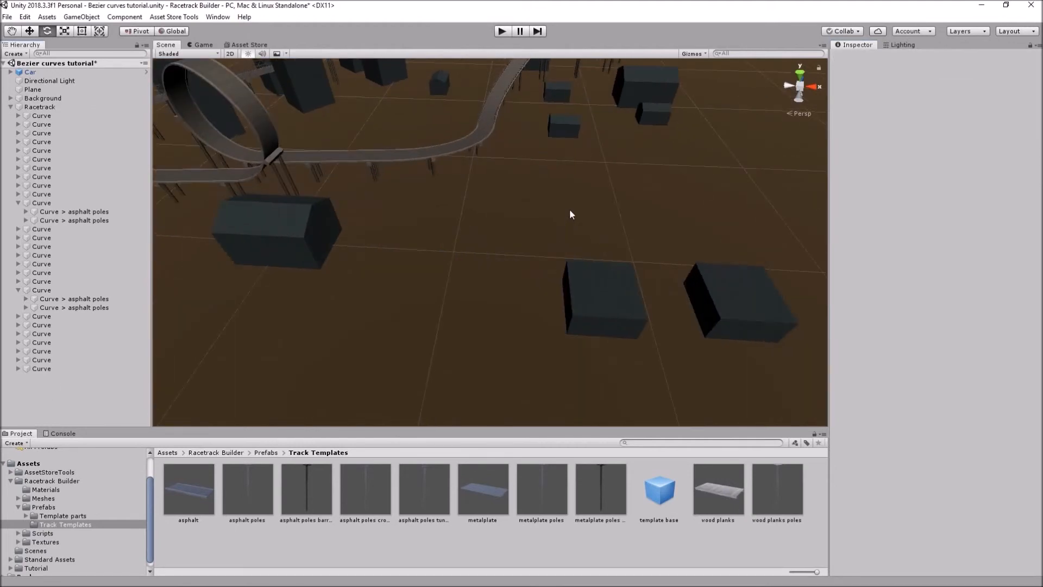
left_click_drag(569, 215, 393, 328)
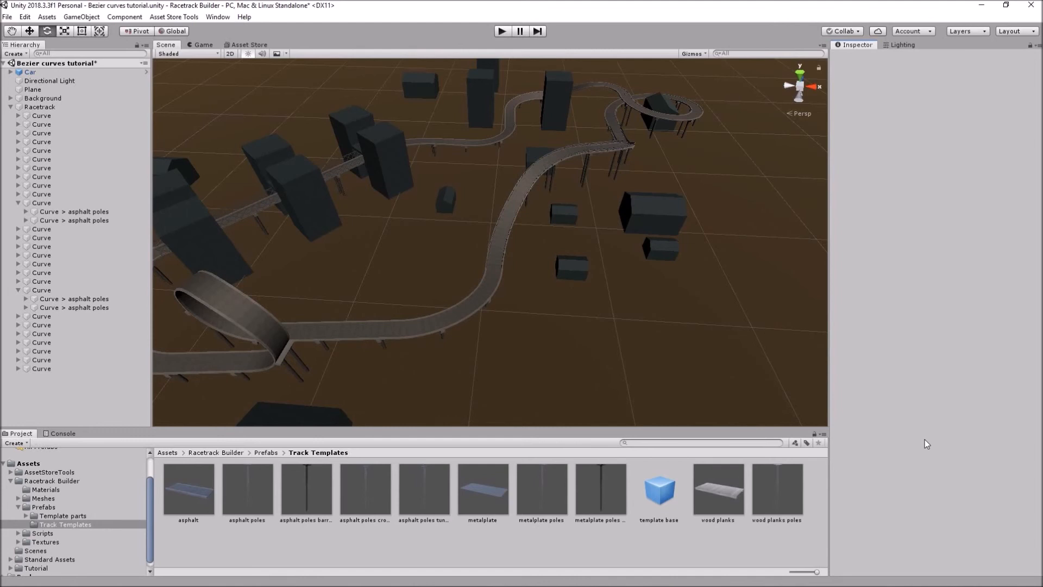
mouse_move(817, 426)
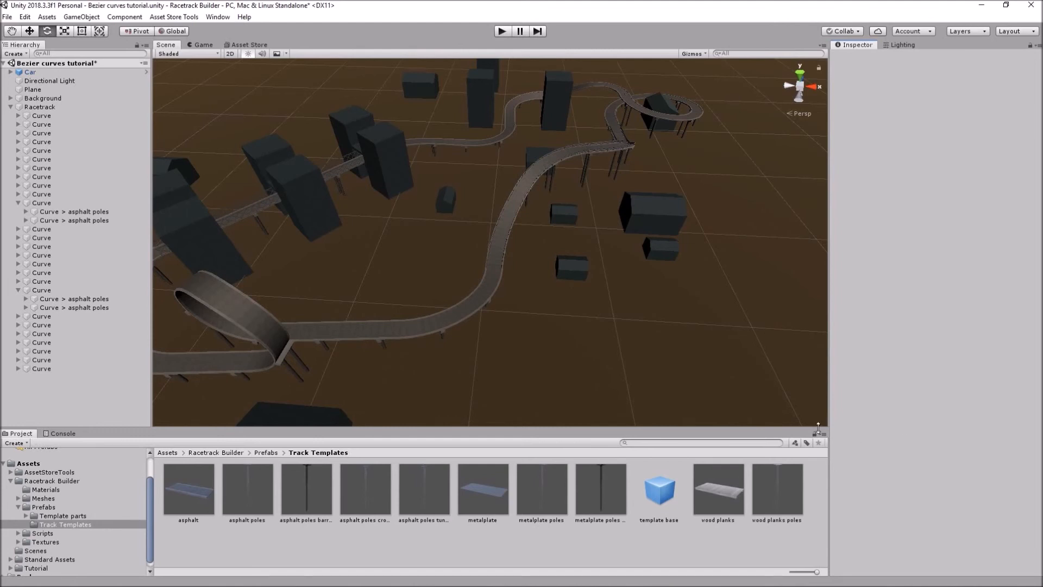
Step: Set the Car's Current Curve to 0, reset it onto the track and start Play mode
left_click(27, 71)
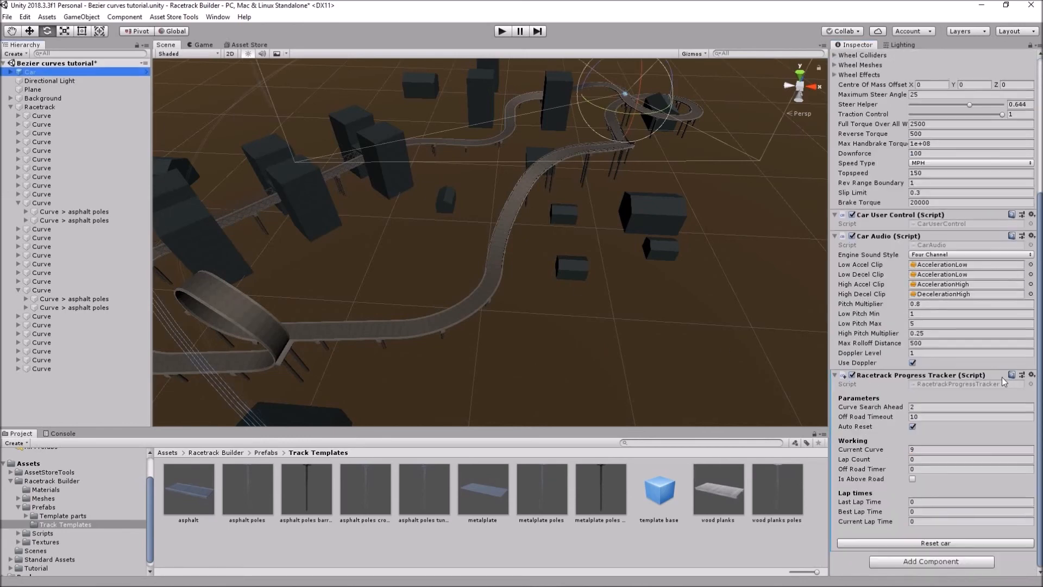
left_click(969, 450)
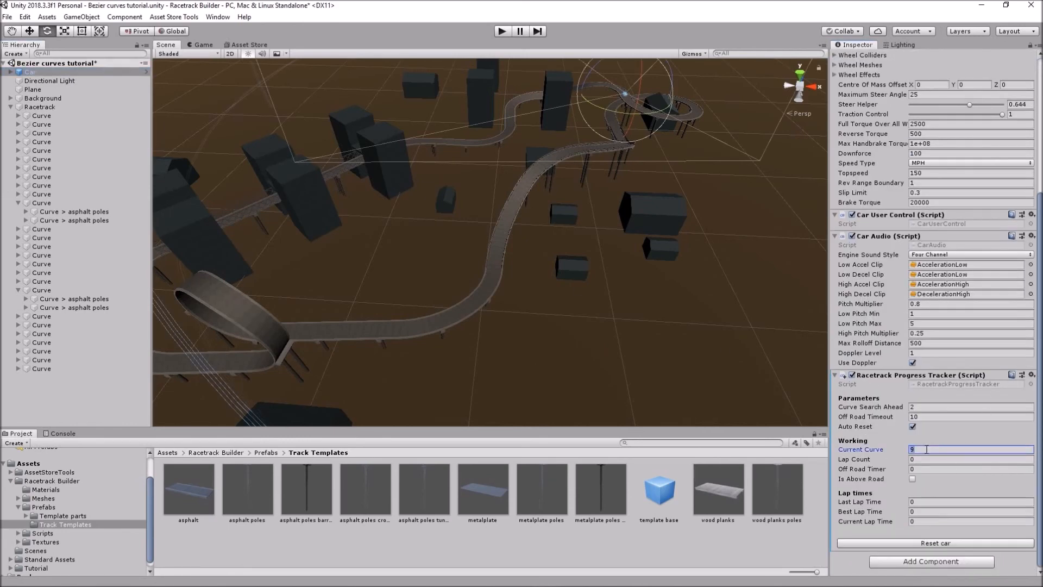
left_click(932, 544)
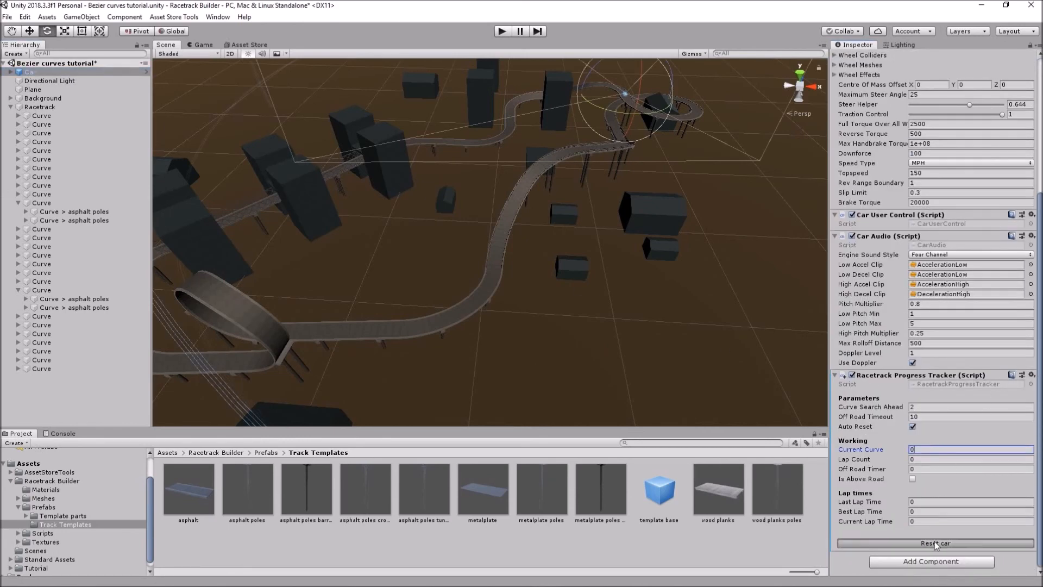
left_click(502, 30)
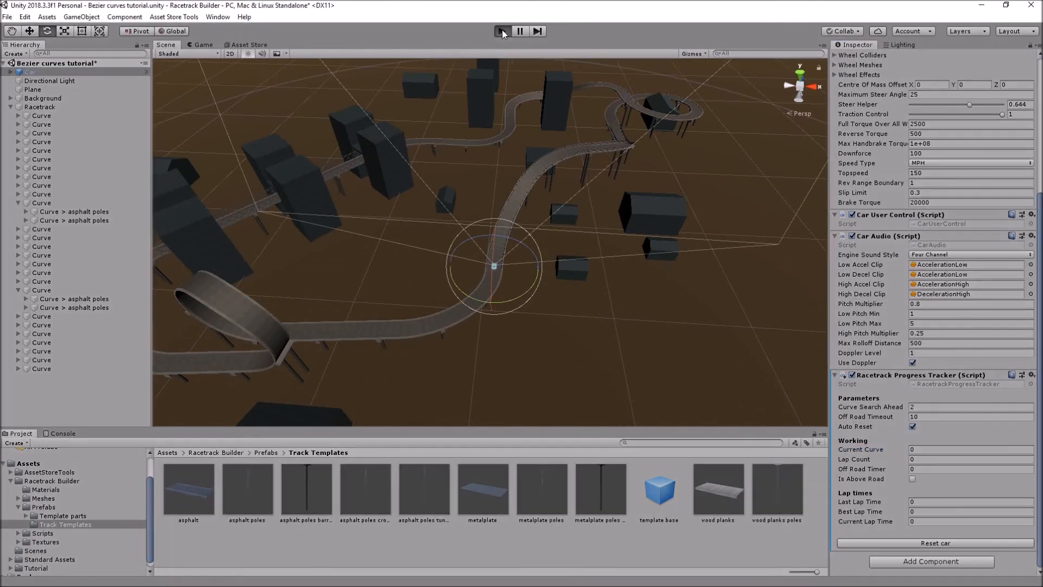